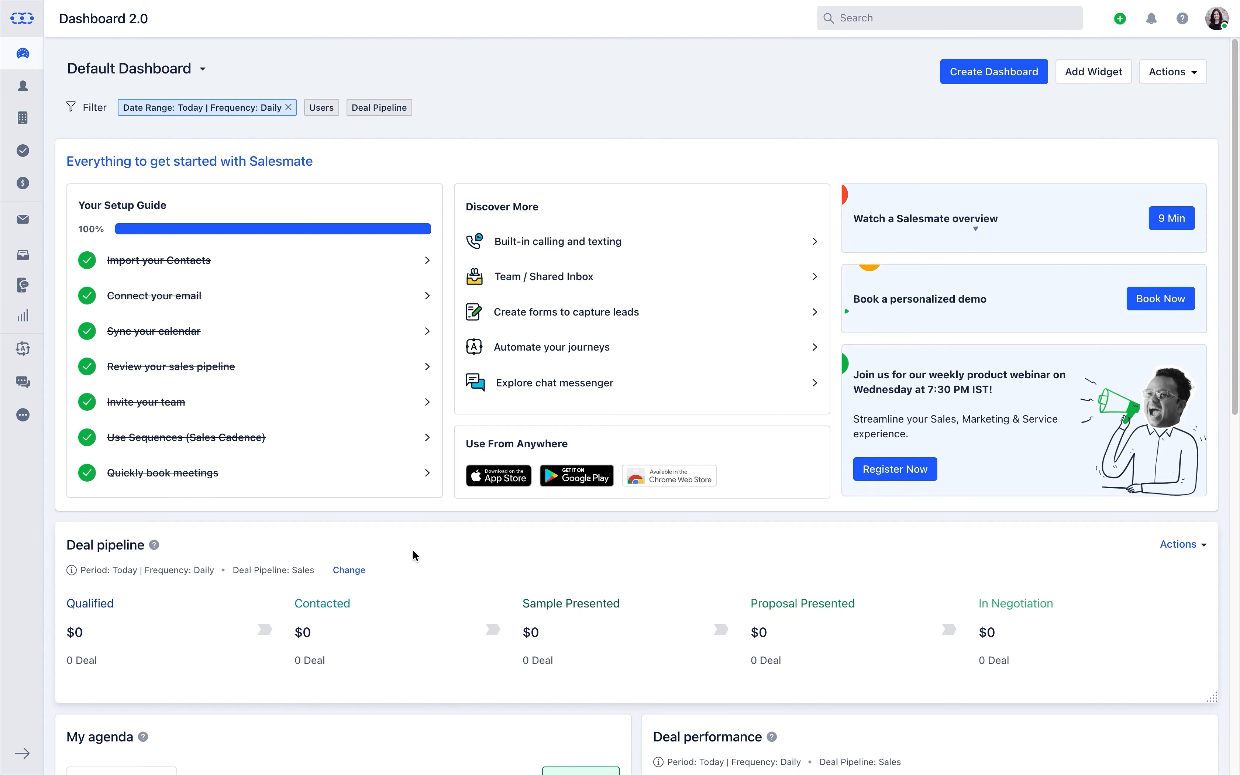
# - Go to Chat Journeys from the chat section of the left sidebar
pyautogui.scroll(-3)
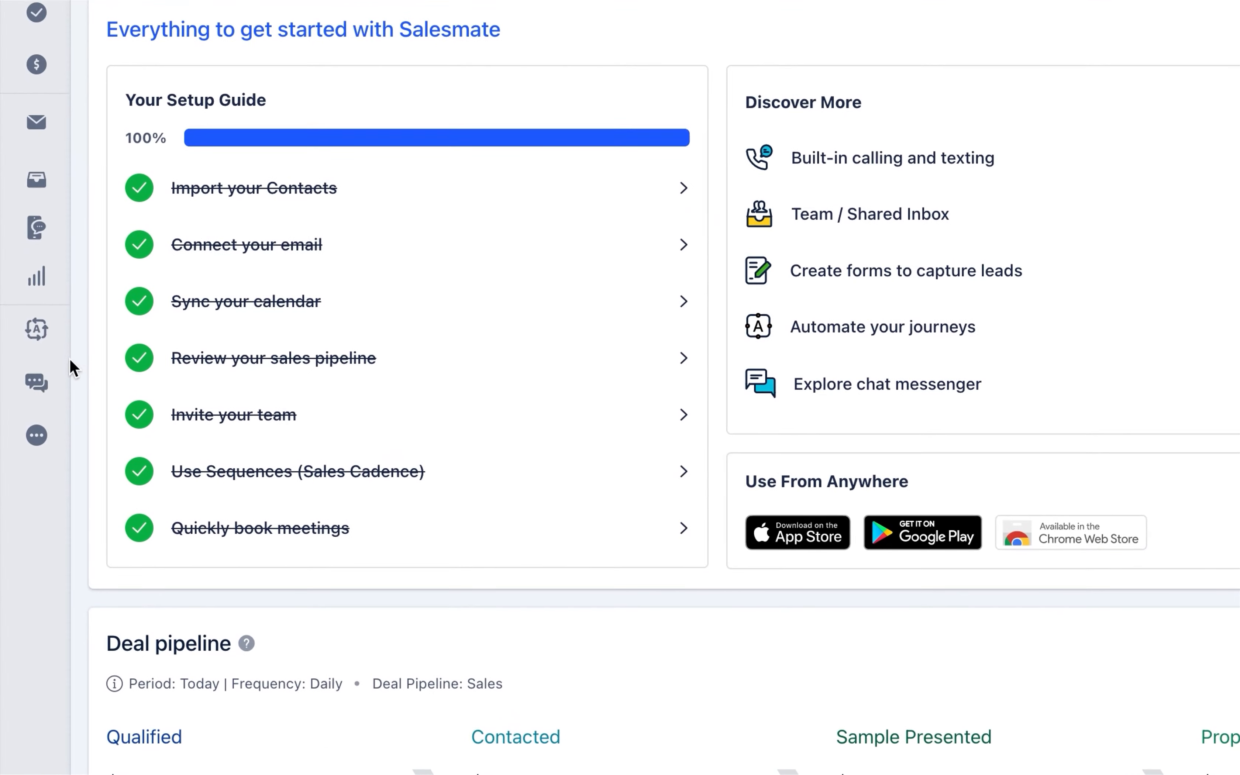
pyautogui.click(35, 383)
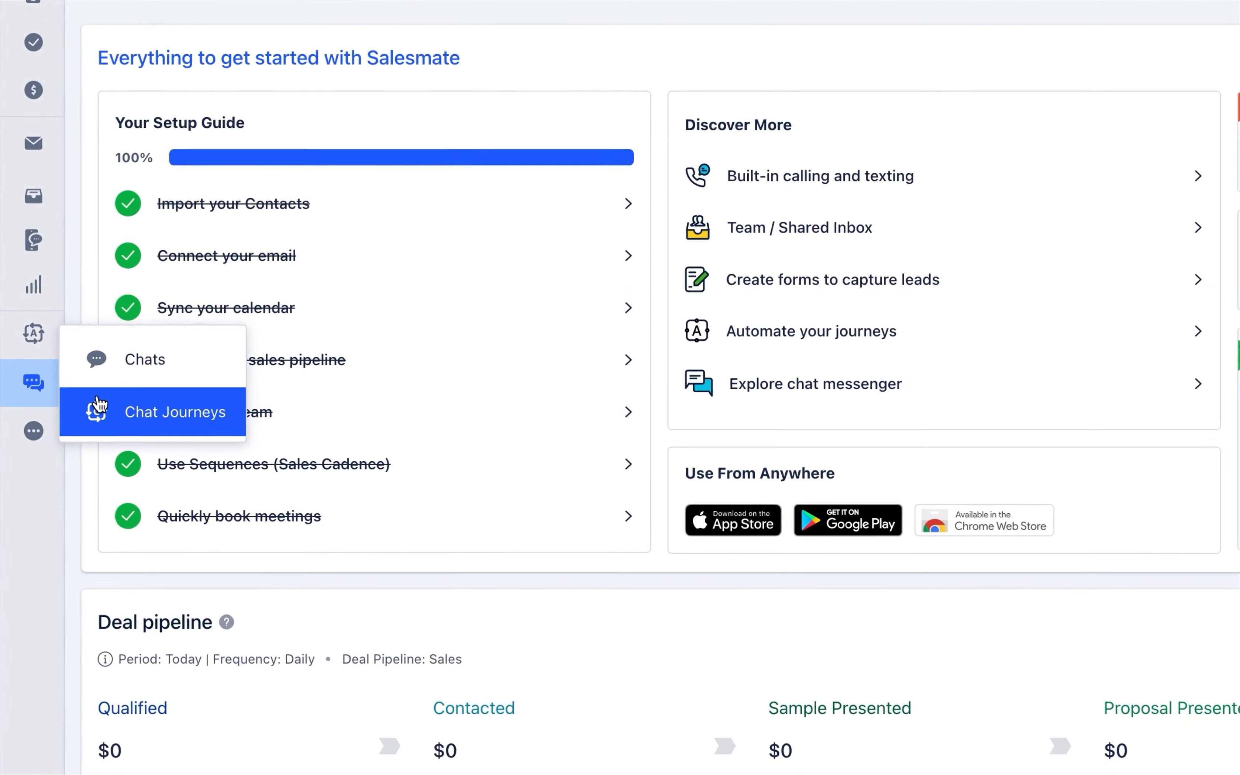
pyautogui.click(174, 411)
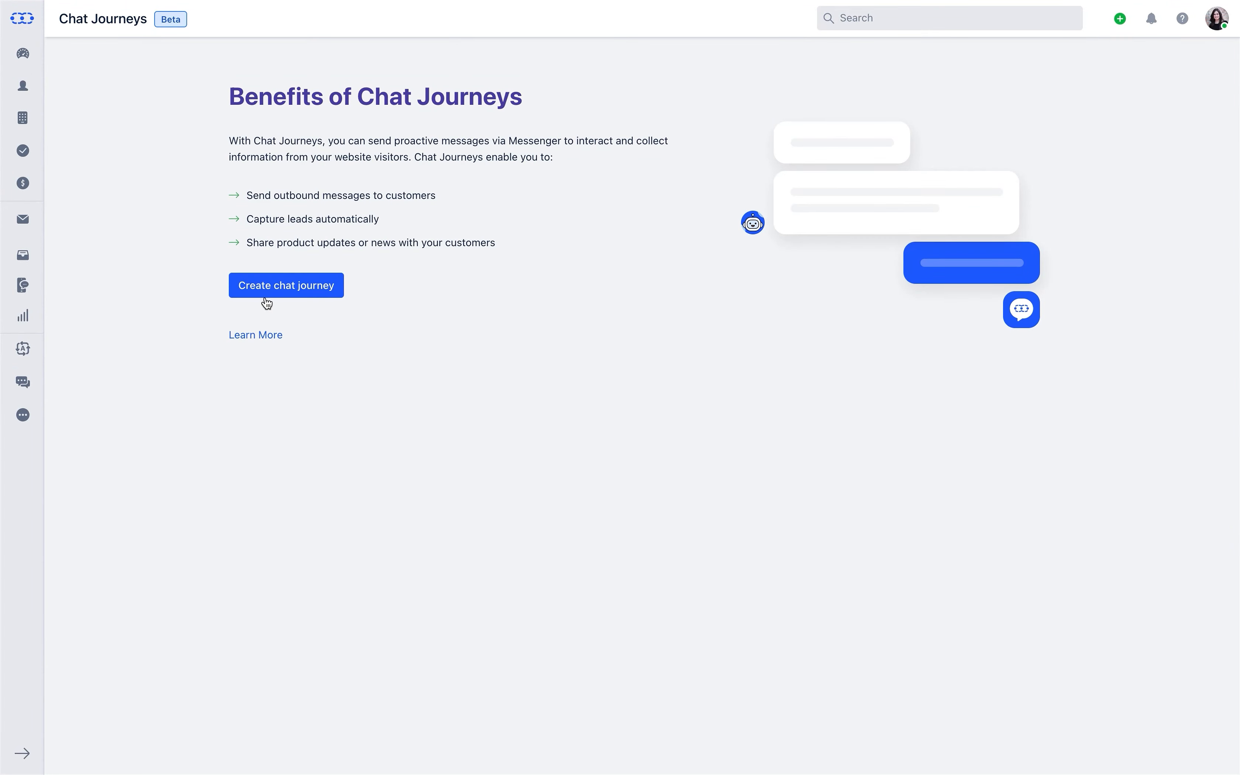
# - Create a new chat journey named 'Capture contact details' and save it
pyautogui.click(286, 285)
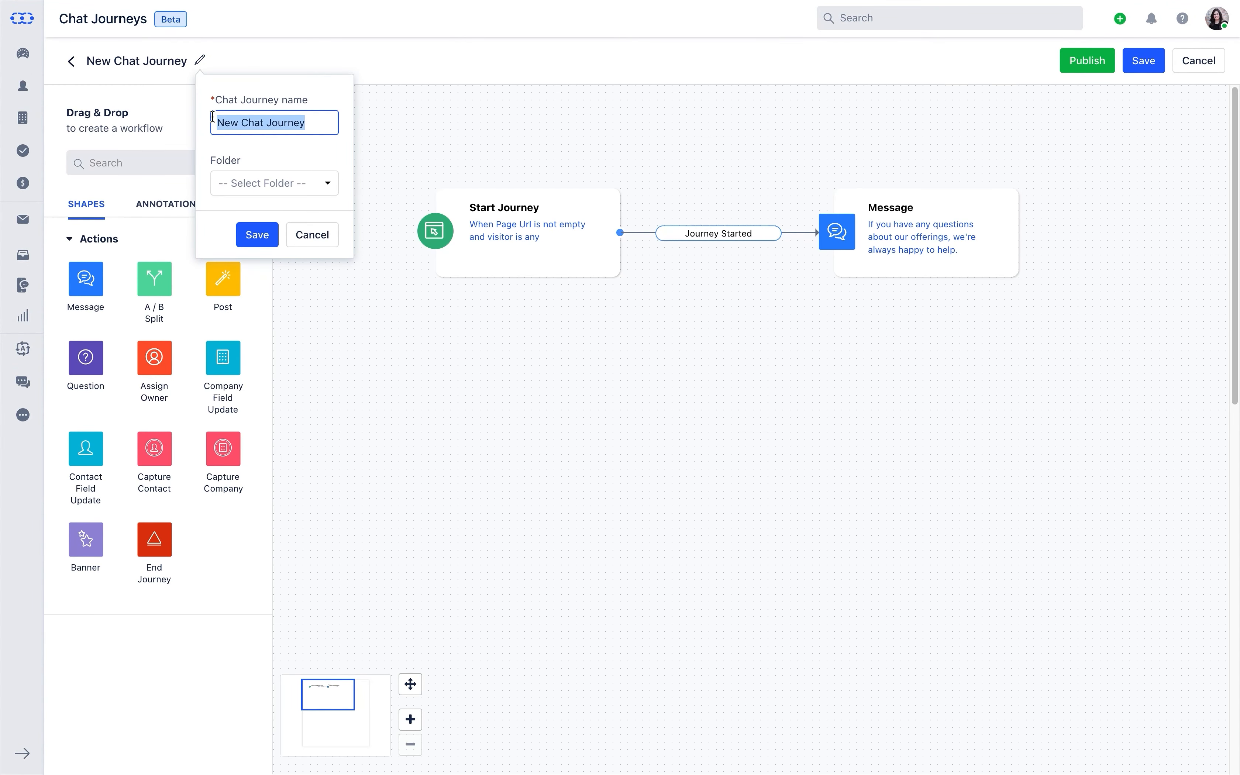
pyautogui.write('Capture cont')
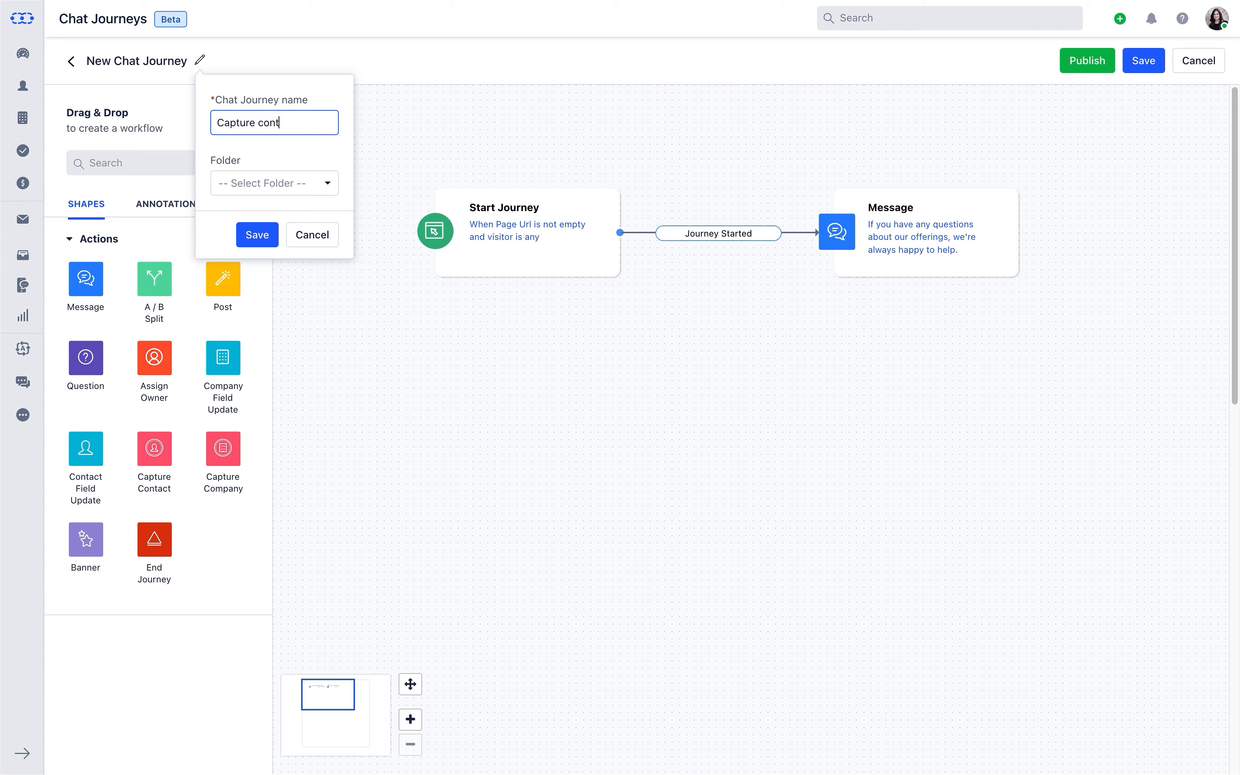
pyautogui.write('act details')
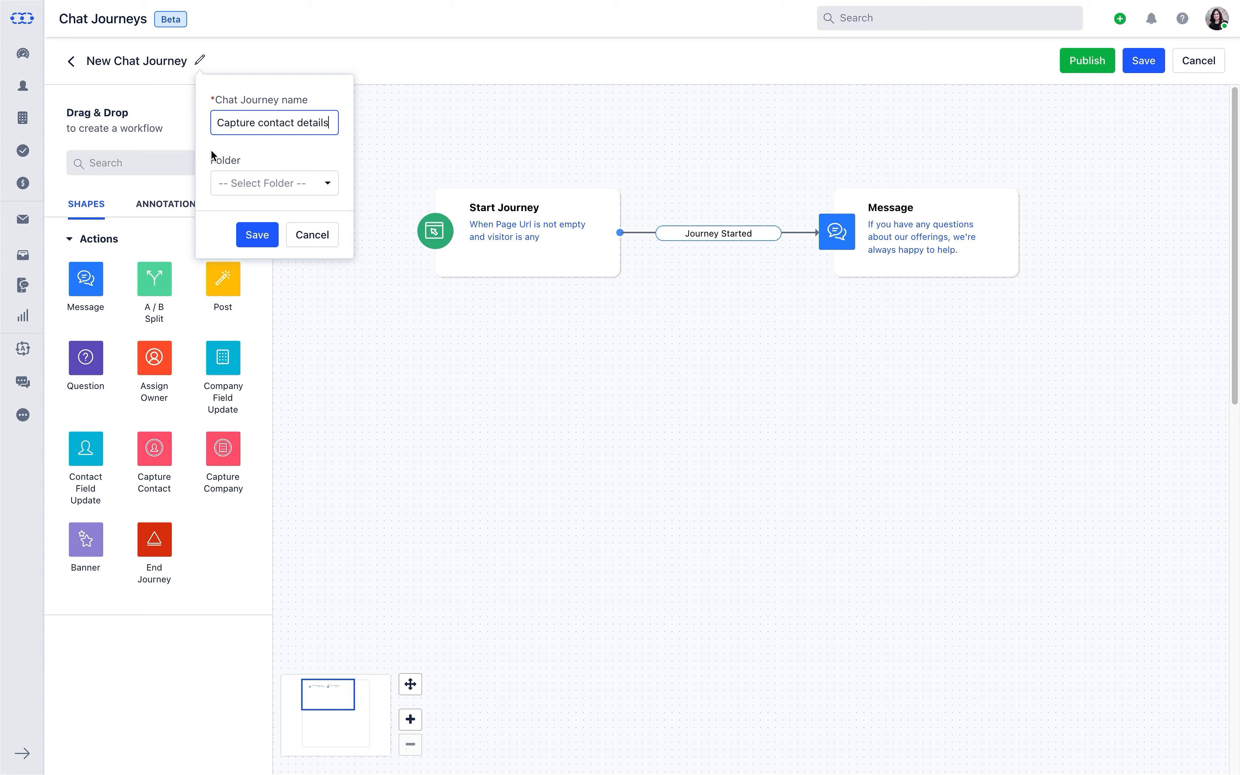
pyautogui.click(257, 234)
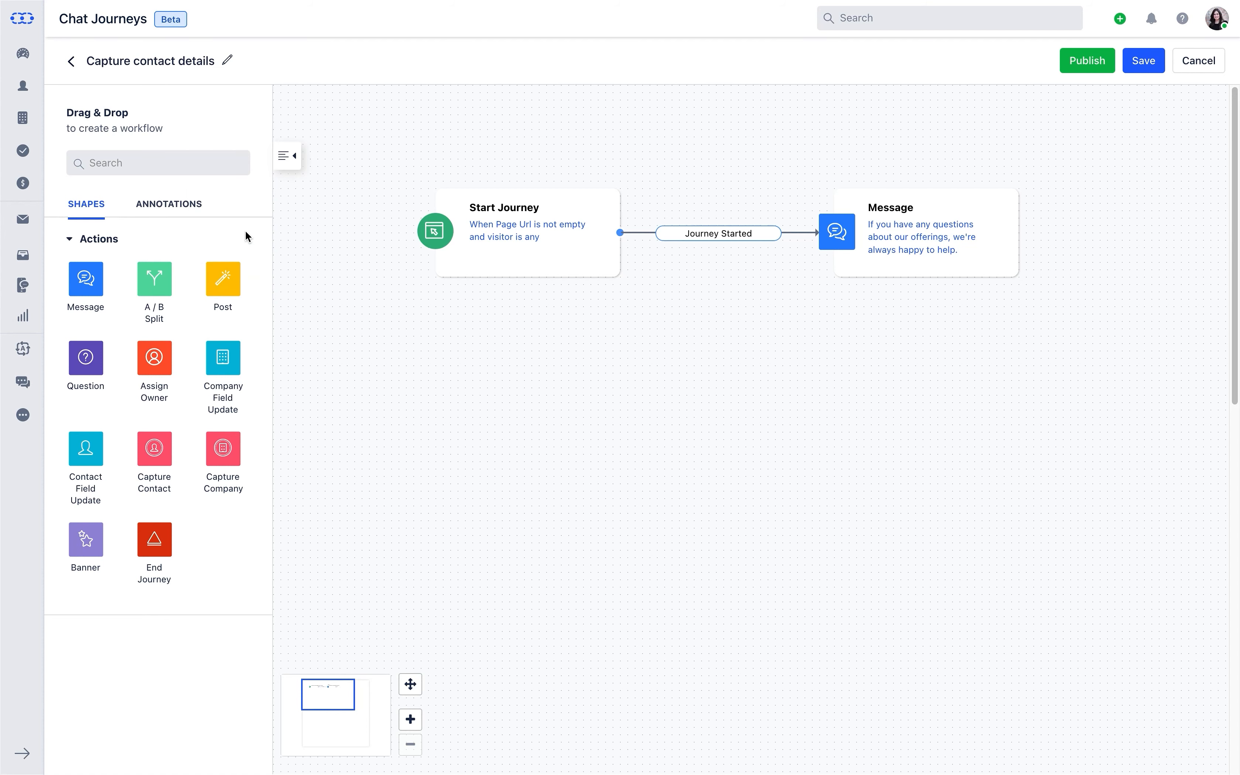
pyautogui.moveTo(214, 517)
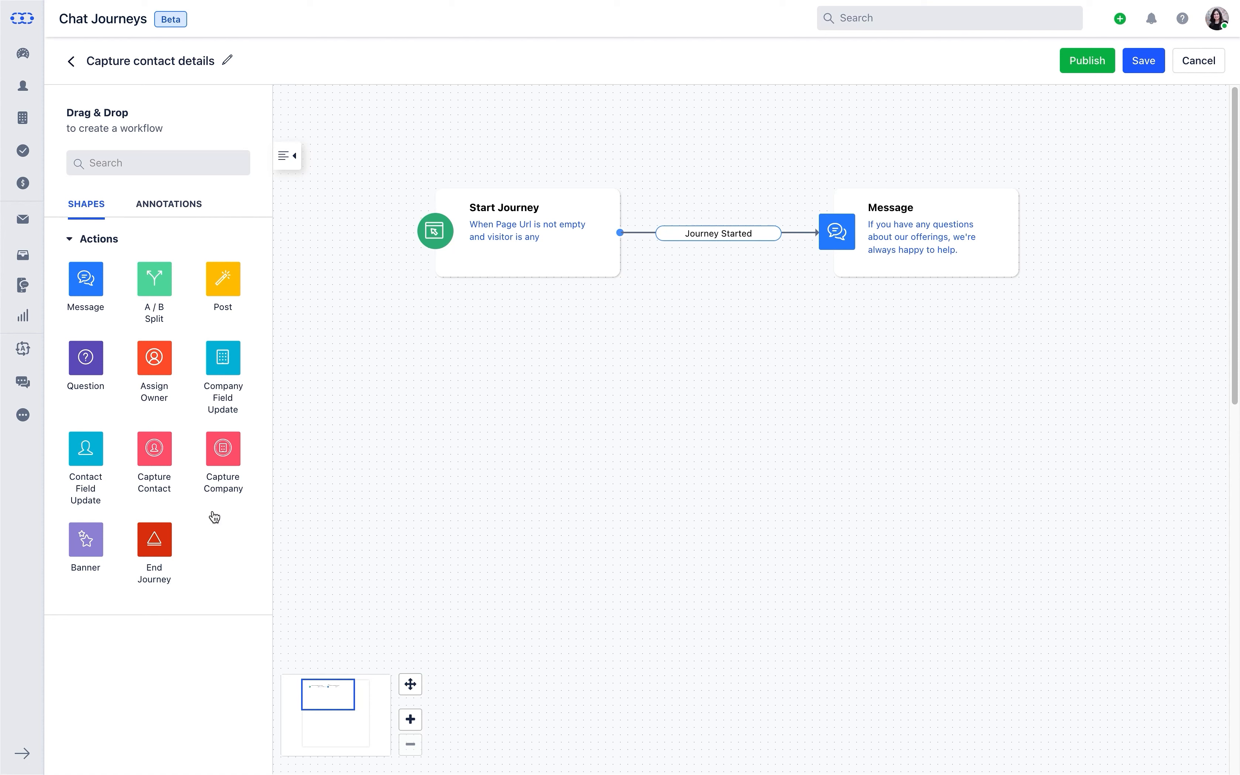
# - Add a Capture Contact block below the Message block and open Start Journey settings
pyautogui.moveTo(153, 450); pyautogui.dragTo(755, 347)
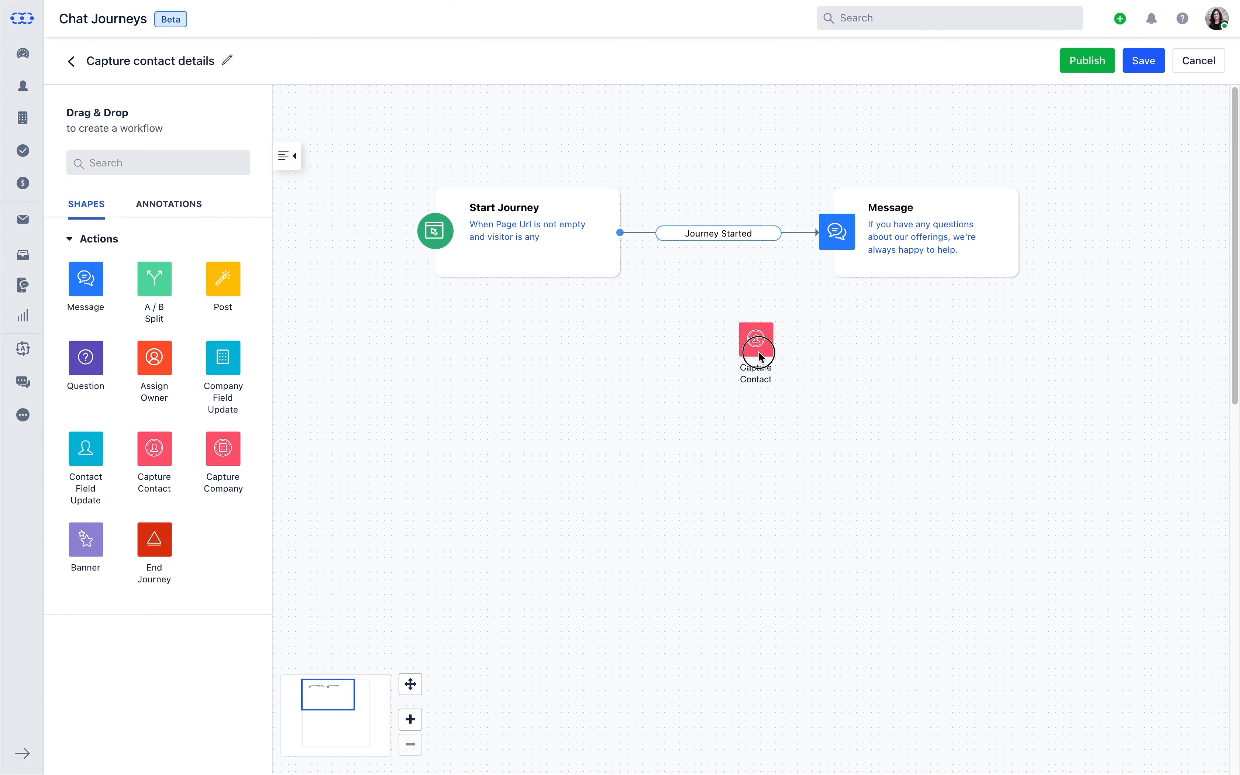
pyautogui.click(756, 349)
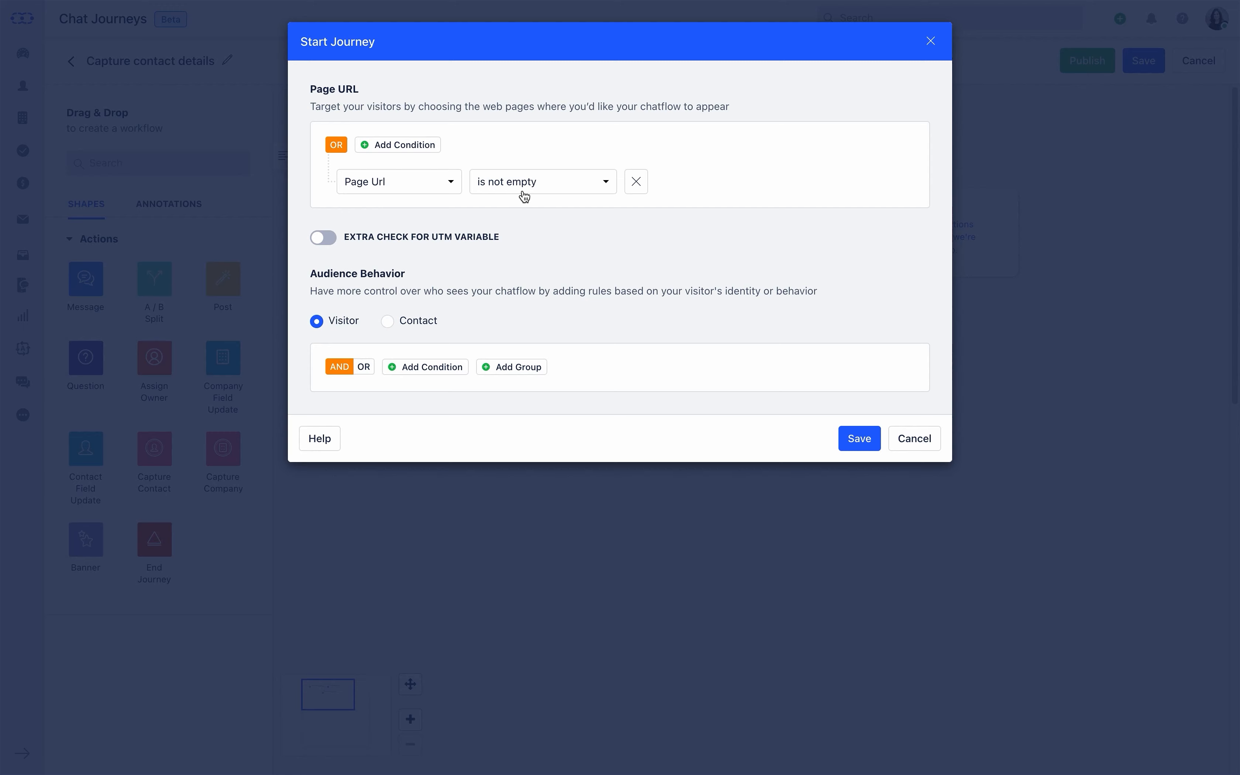
pyautogui.click(542, 181)
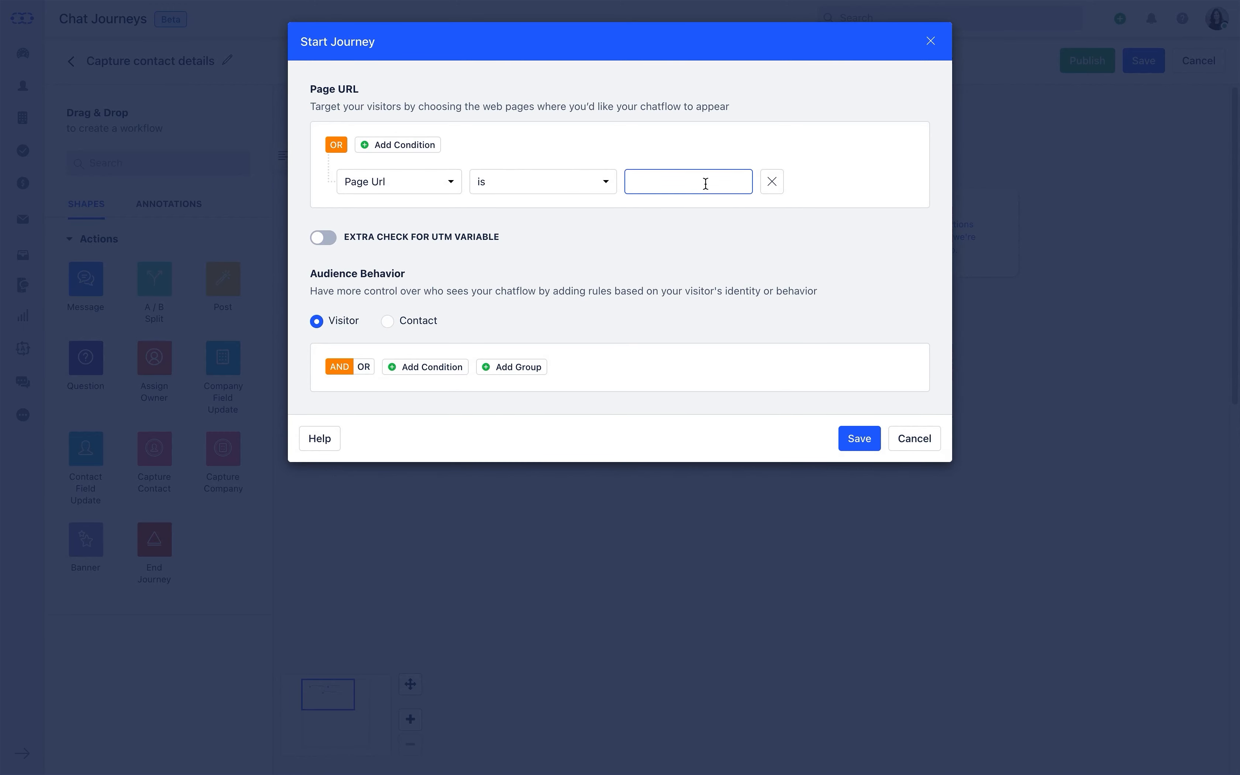
pyautogui.write('www.infinitydesigns.com')
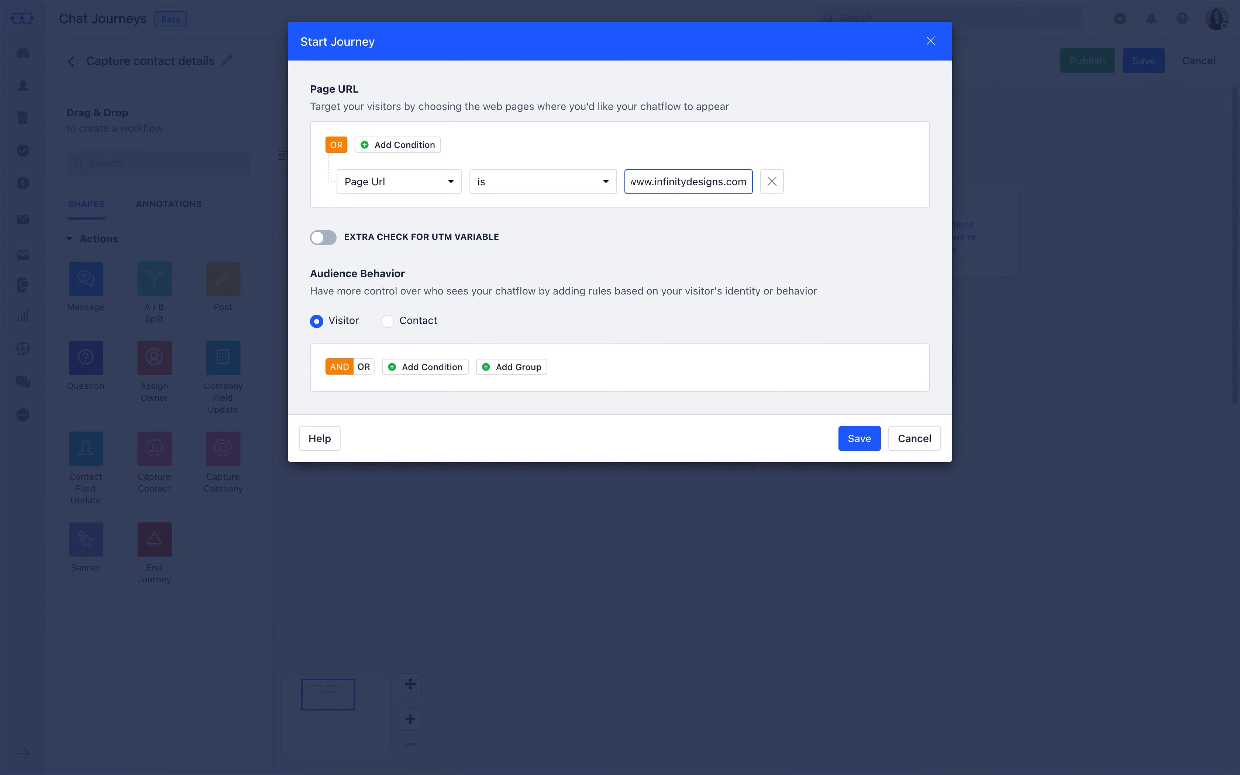
pyautogui.click(322, 237)
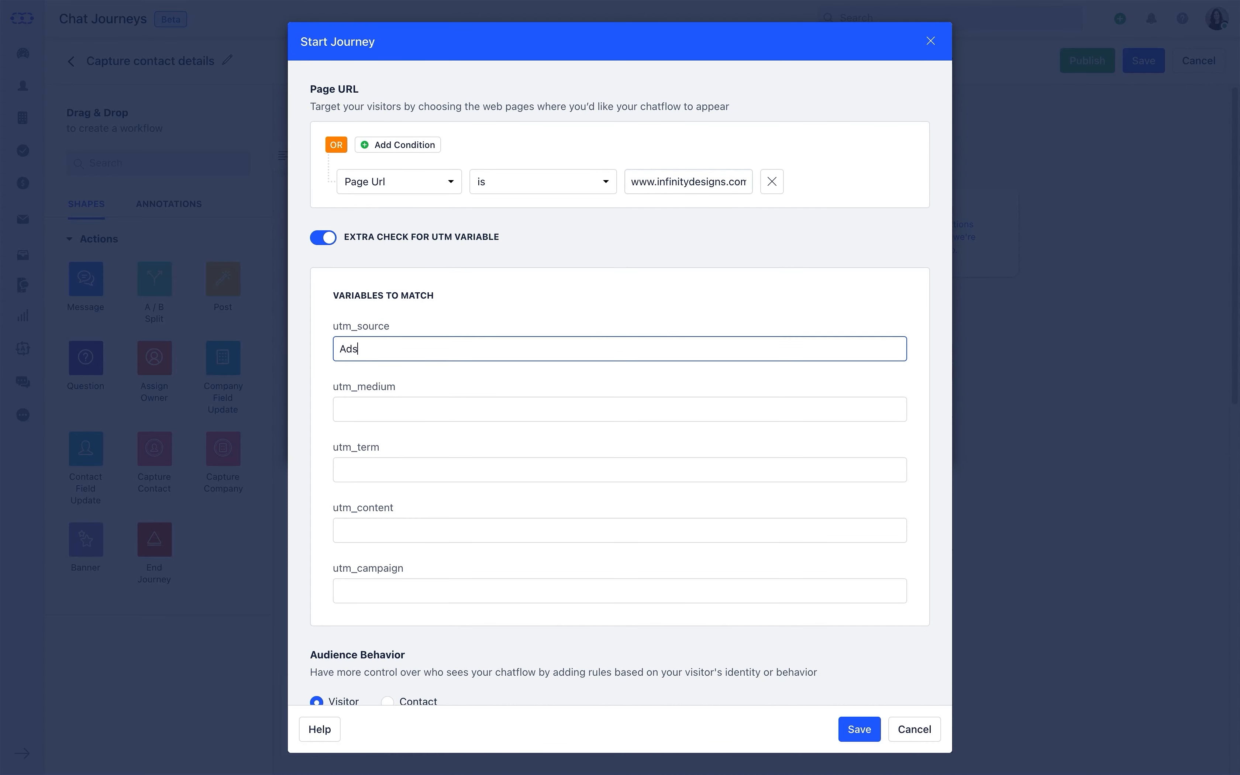
pyautogui.write('Website Marketing')
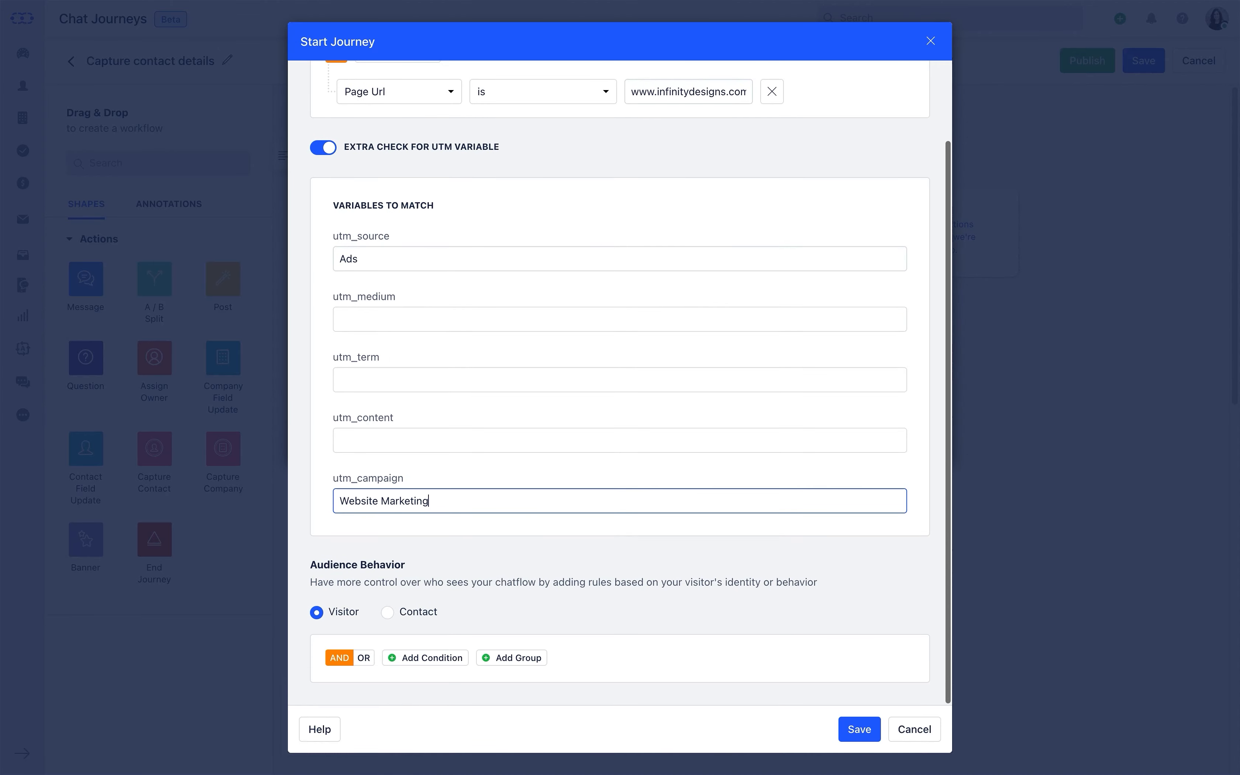
# - Add a visitor Timezone equals US/Alaska condition and save the Start Journey targeting
pyautogui.click(425, 657)
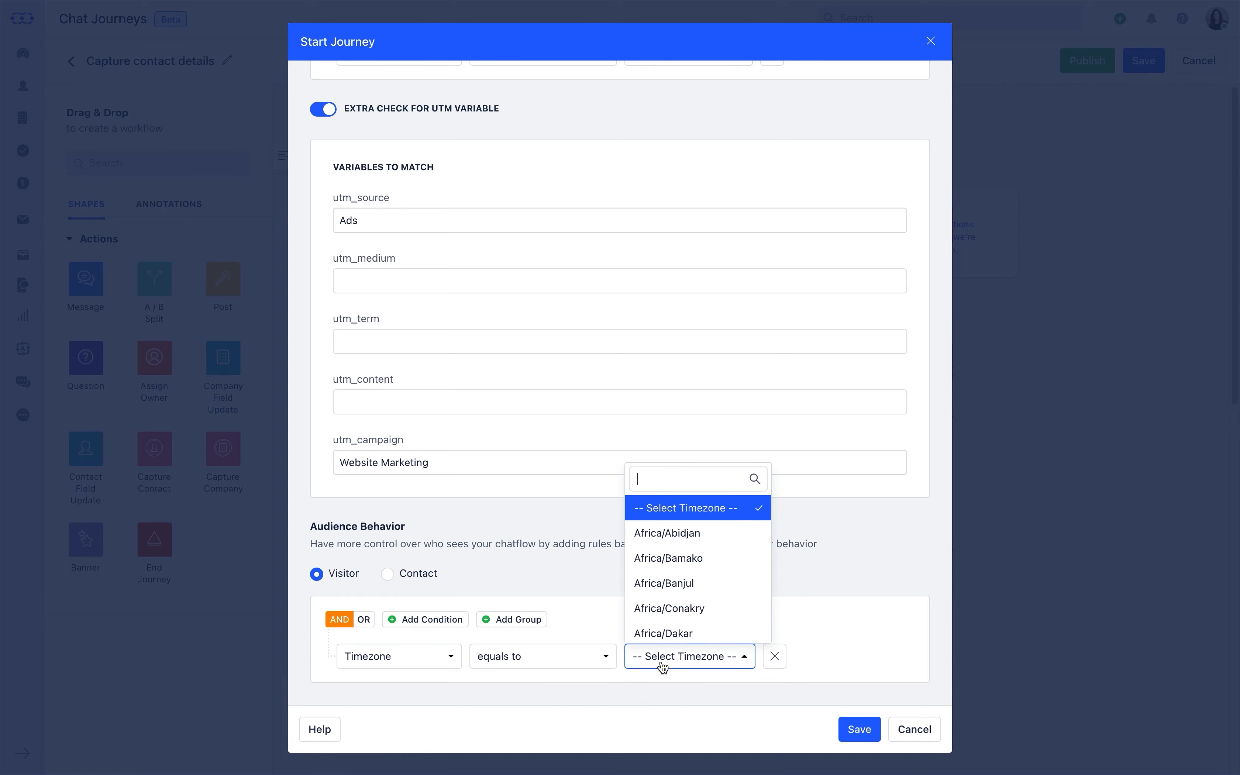
pyautogui.click(662, 655)
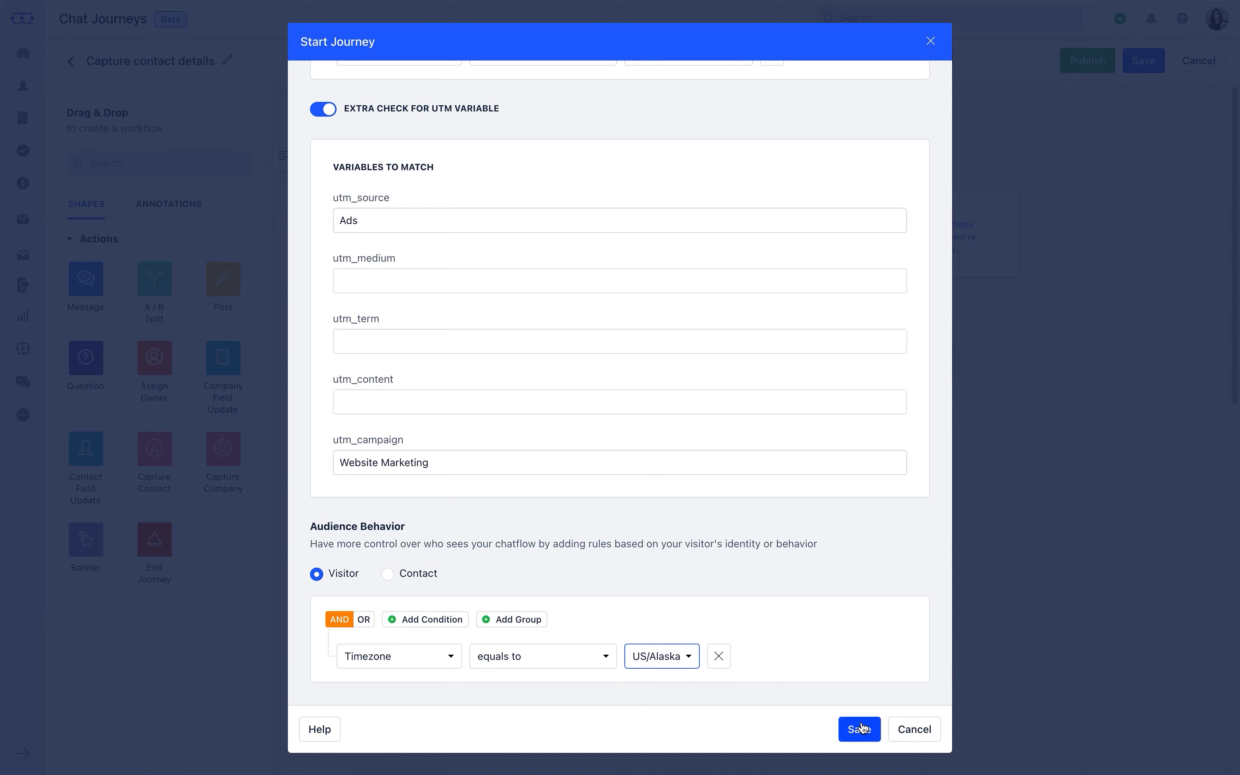
pyautogui.click(858, 728)
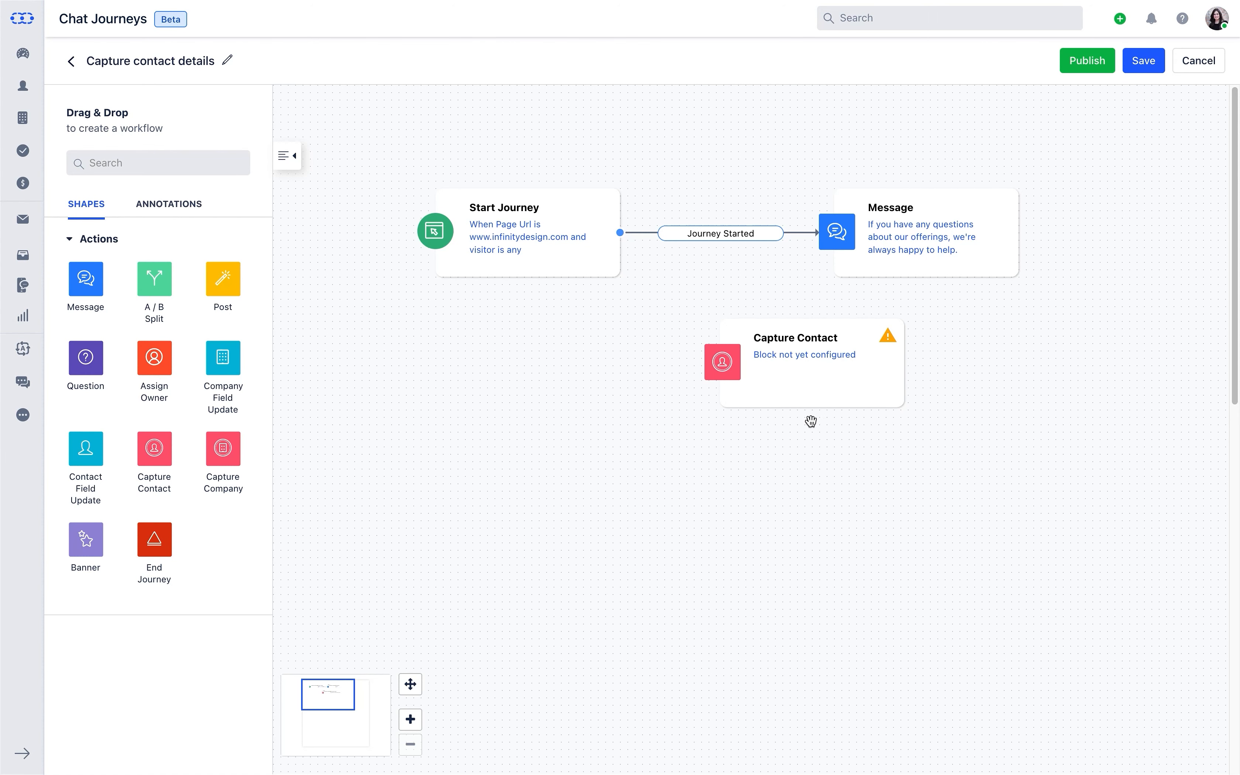
pyautogui.moveTo(525, 233); pyautogui.dragTo(423, 221)
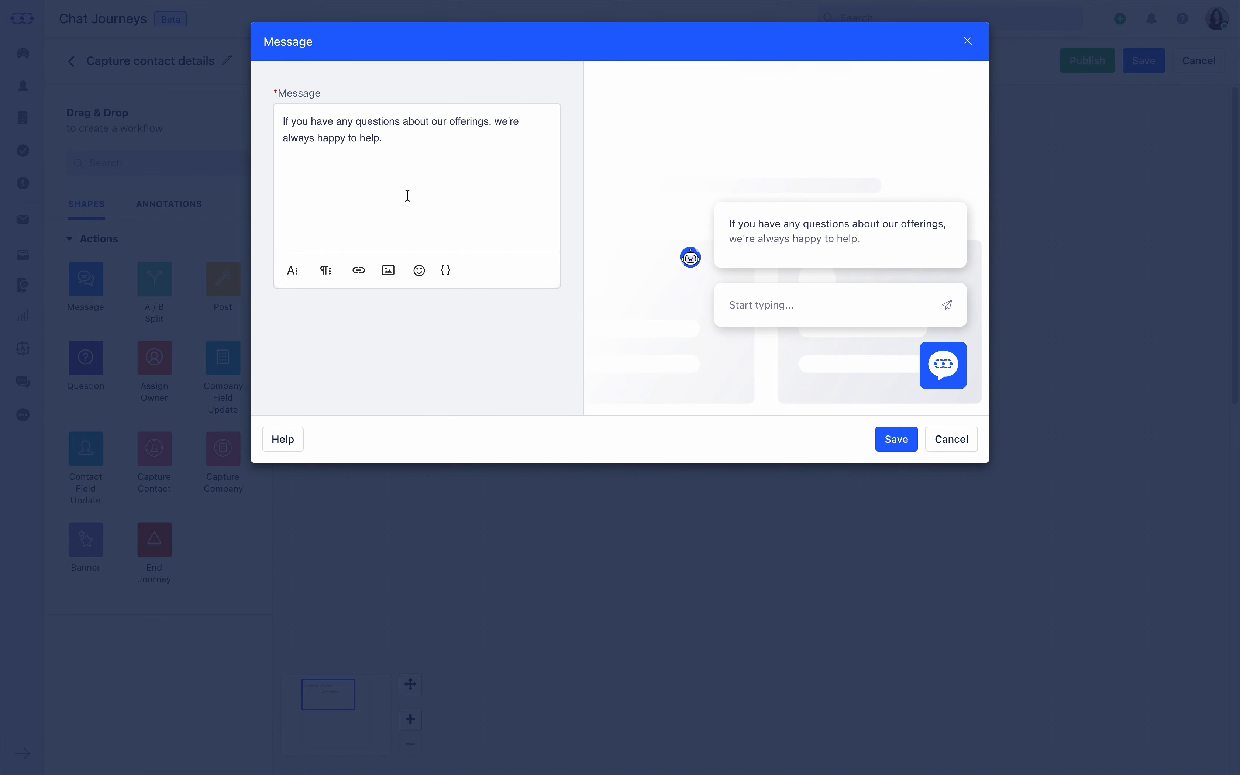
# - Write a welcome greeting using Contact First Name as the Design Genie and save it
pyautogui.write('Hi')
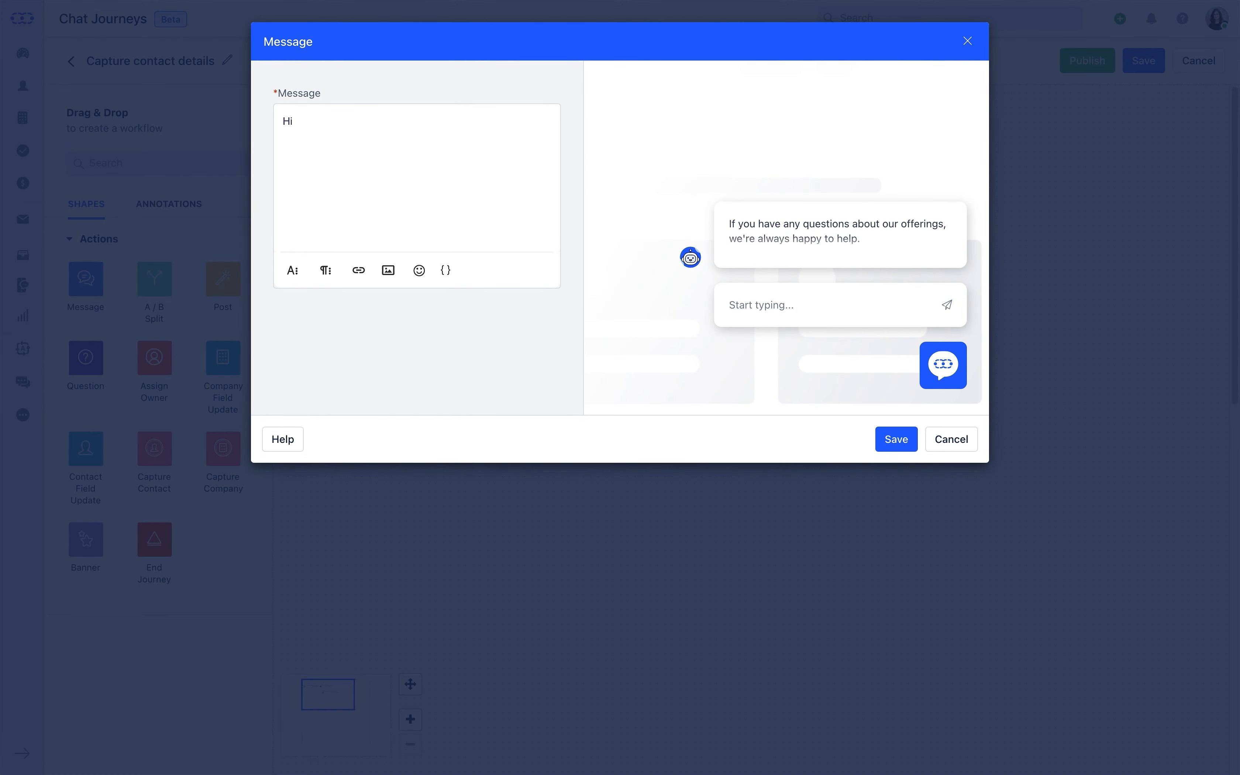
pyautogui.click(445, 269)
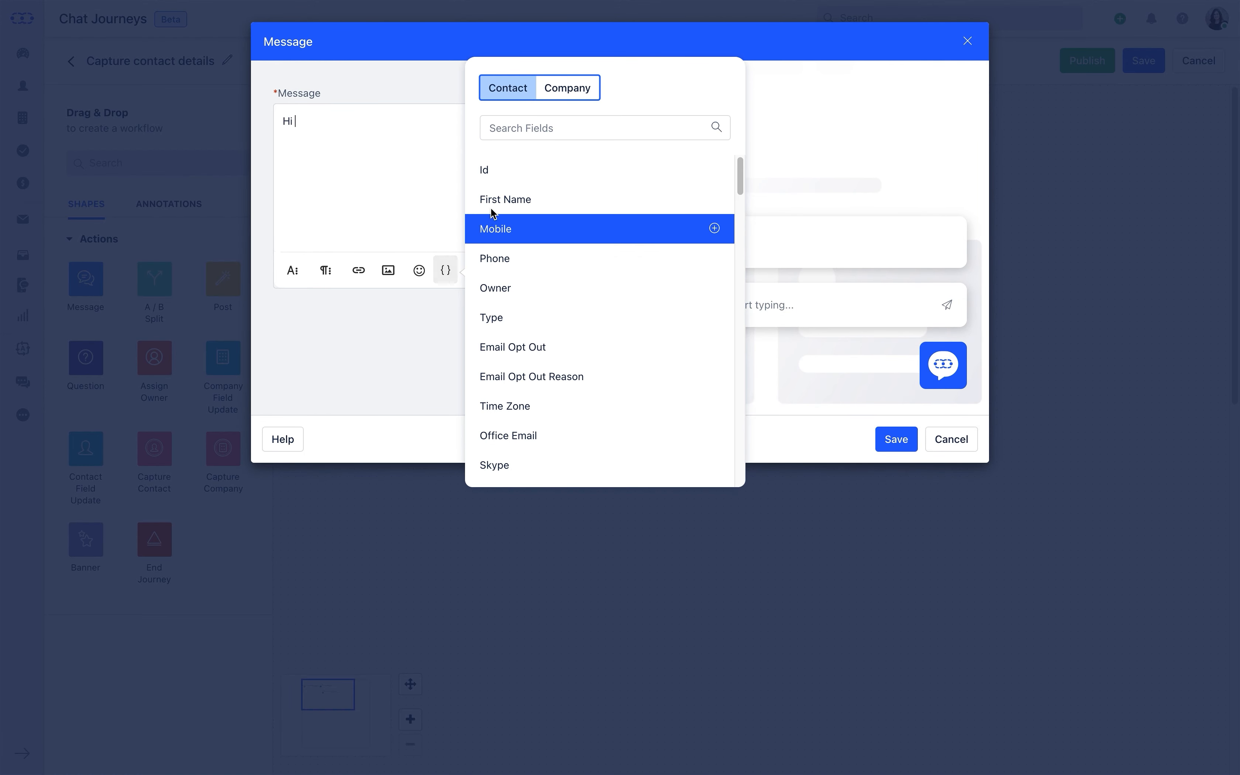
pyautogui.click(505, 199)
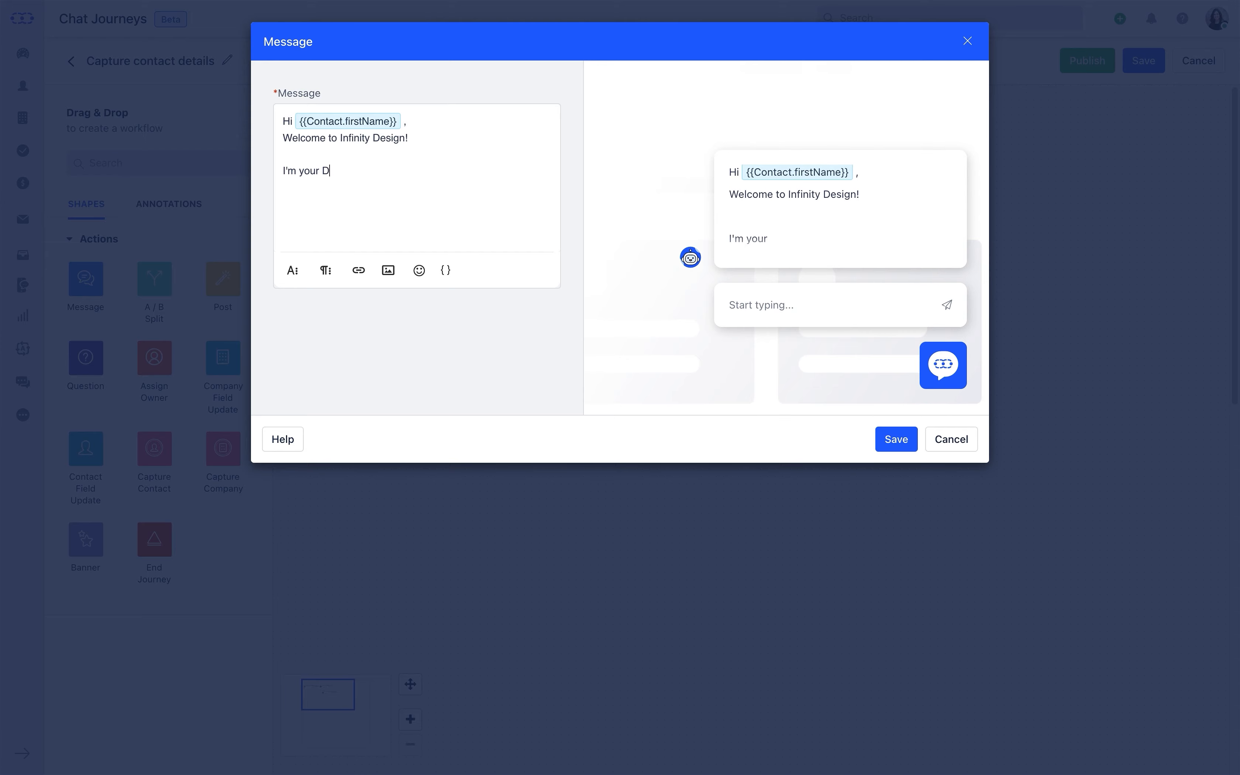
pyautogui.write('esign Genie')
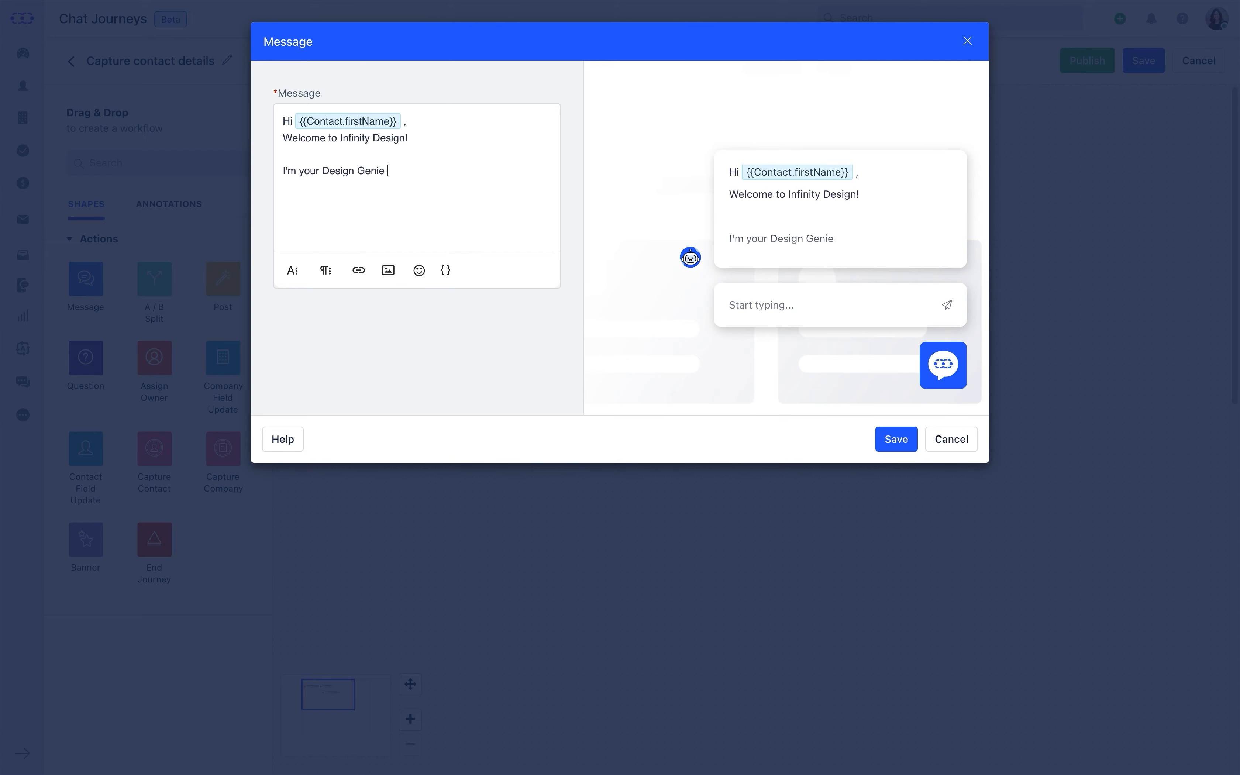
pyautogui.click(895, 439)
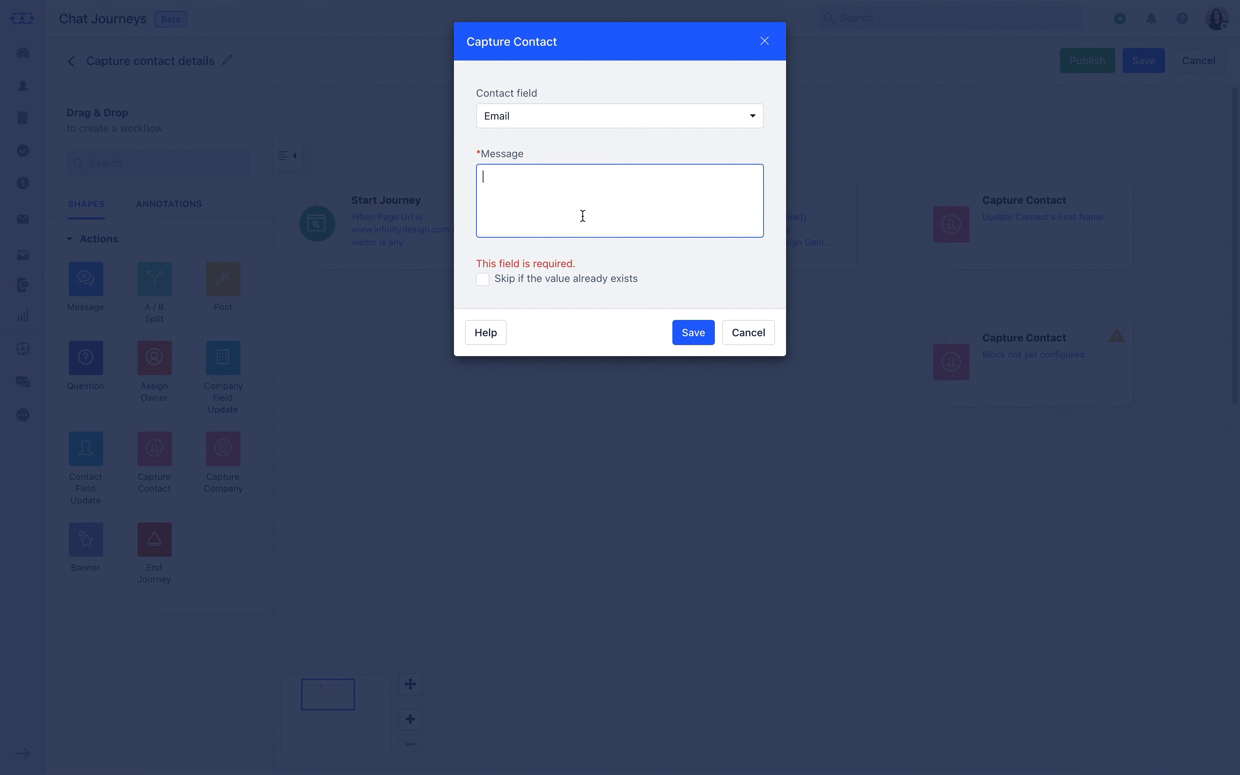
# - Set the Capture Contact step to ask 'Would you mind sharing your email address' and save
pyautogui.write('Would you mind sharing your email addres')
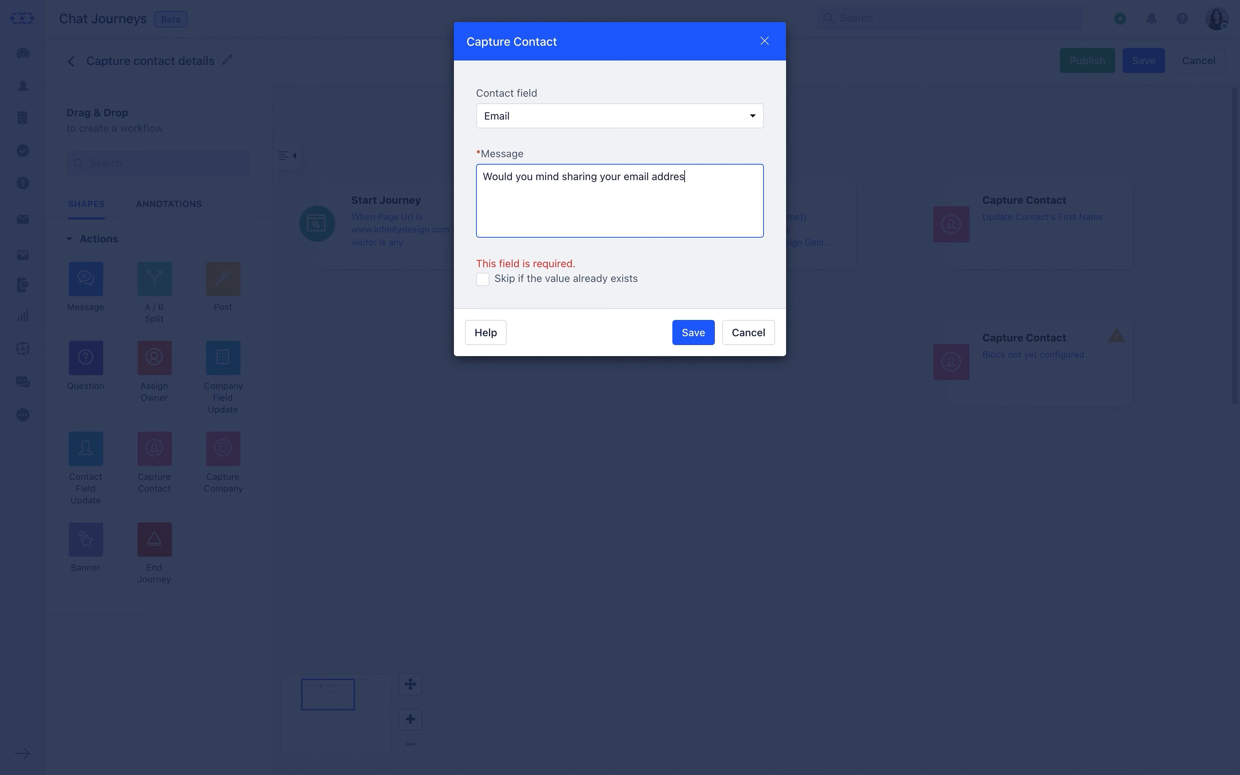
pyautogui.click(693, 333)
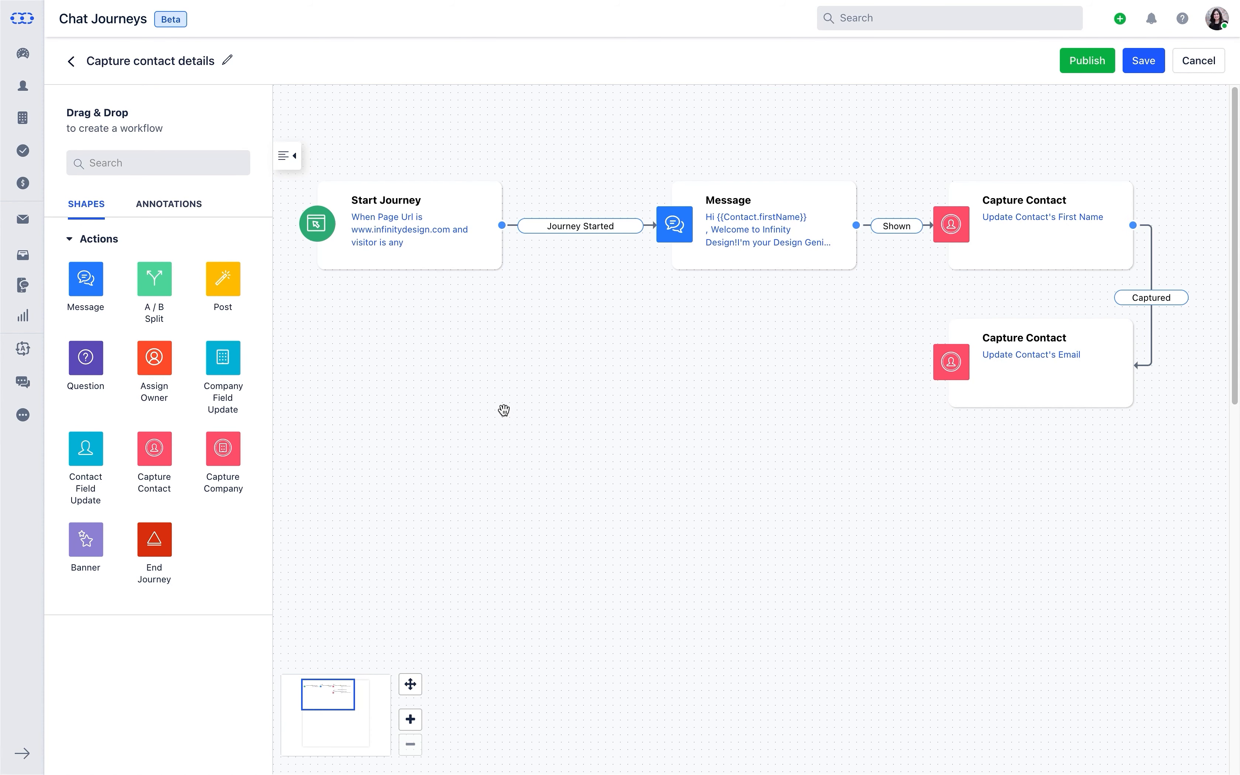
# - Ask 'What brings you to Infinity Designs?' with Sales and Support options, then add an Assign Owner block
pyautogui.write('W')
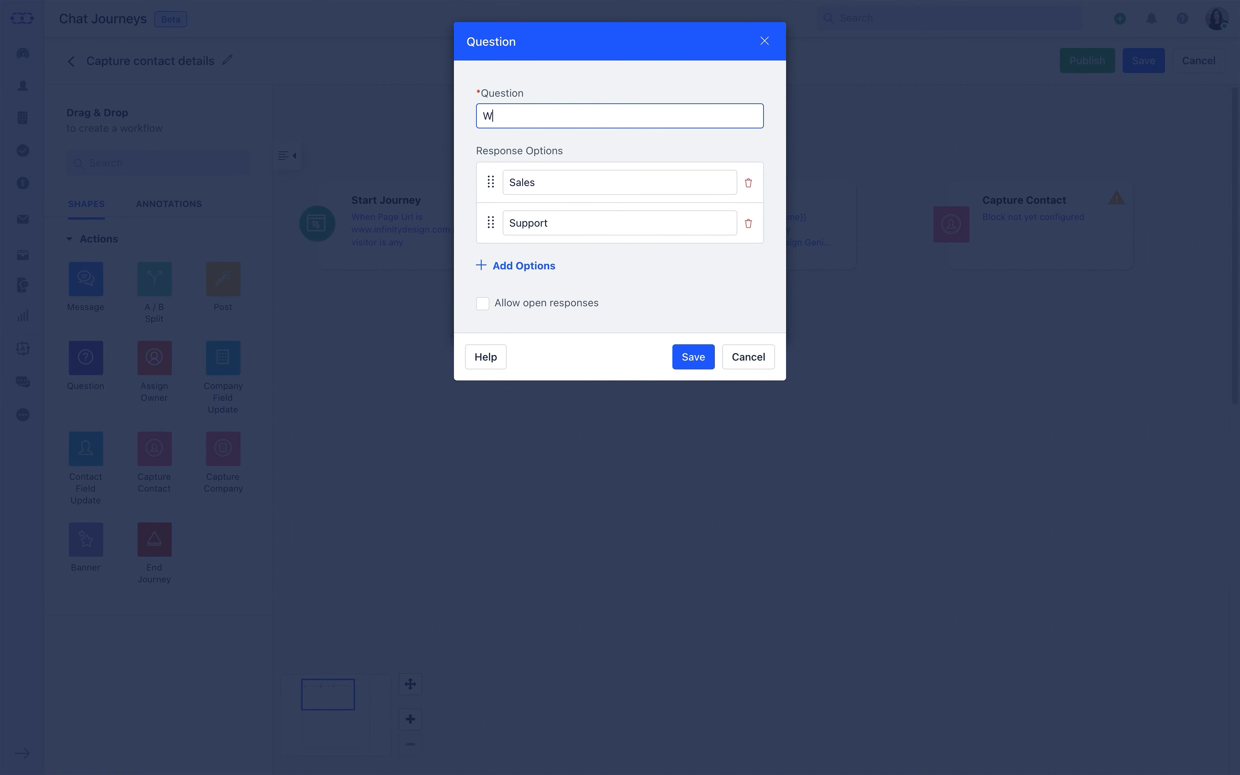
pyautogui.write('hat brings you to')
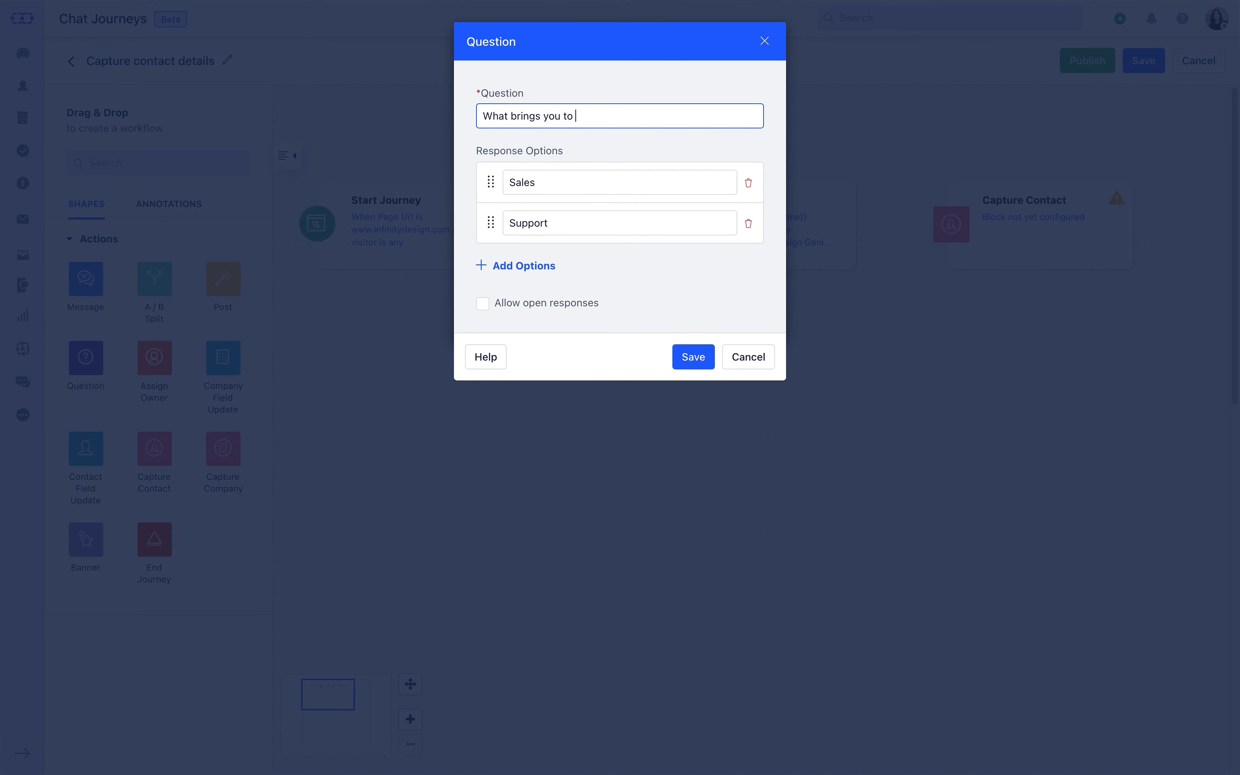
pyautogui.write('Infinity Designs?')
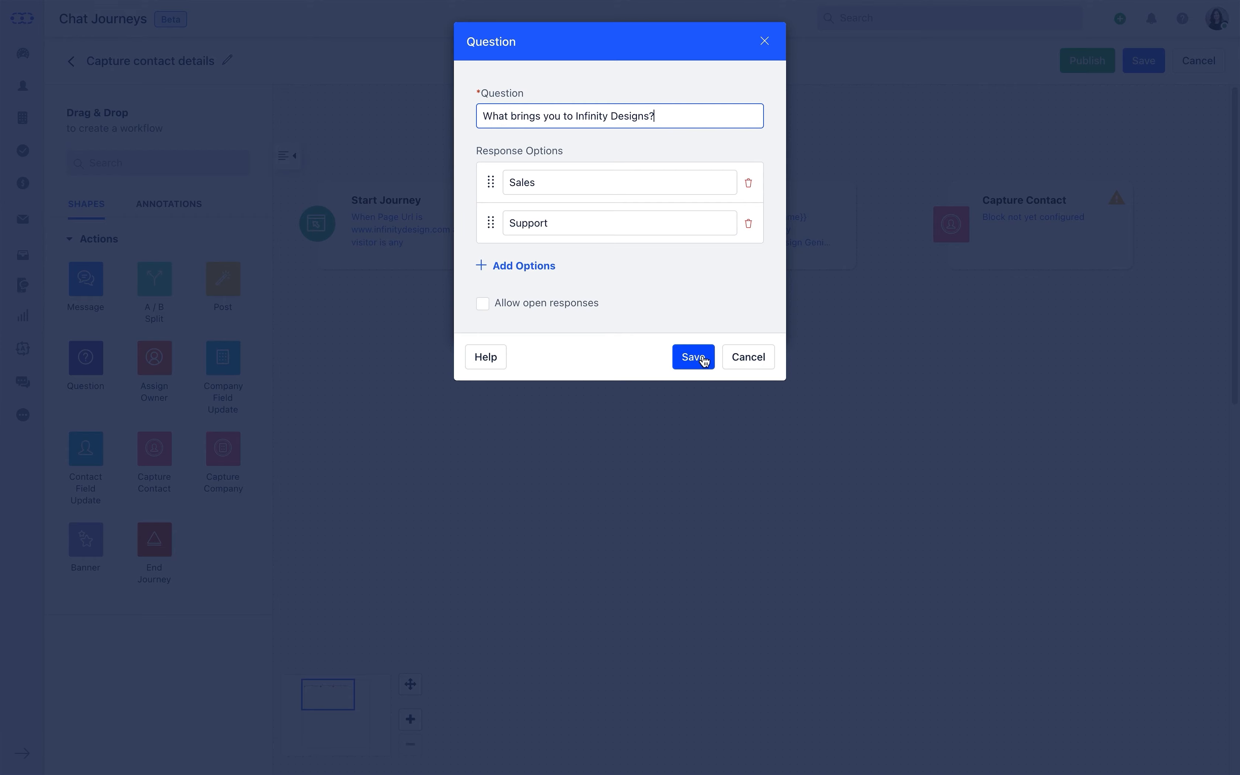
pyautogui.click(692, 356)
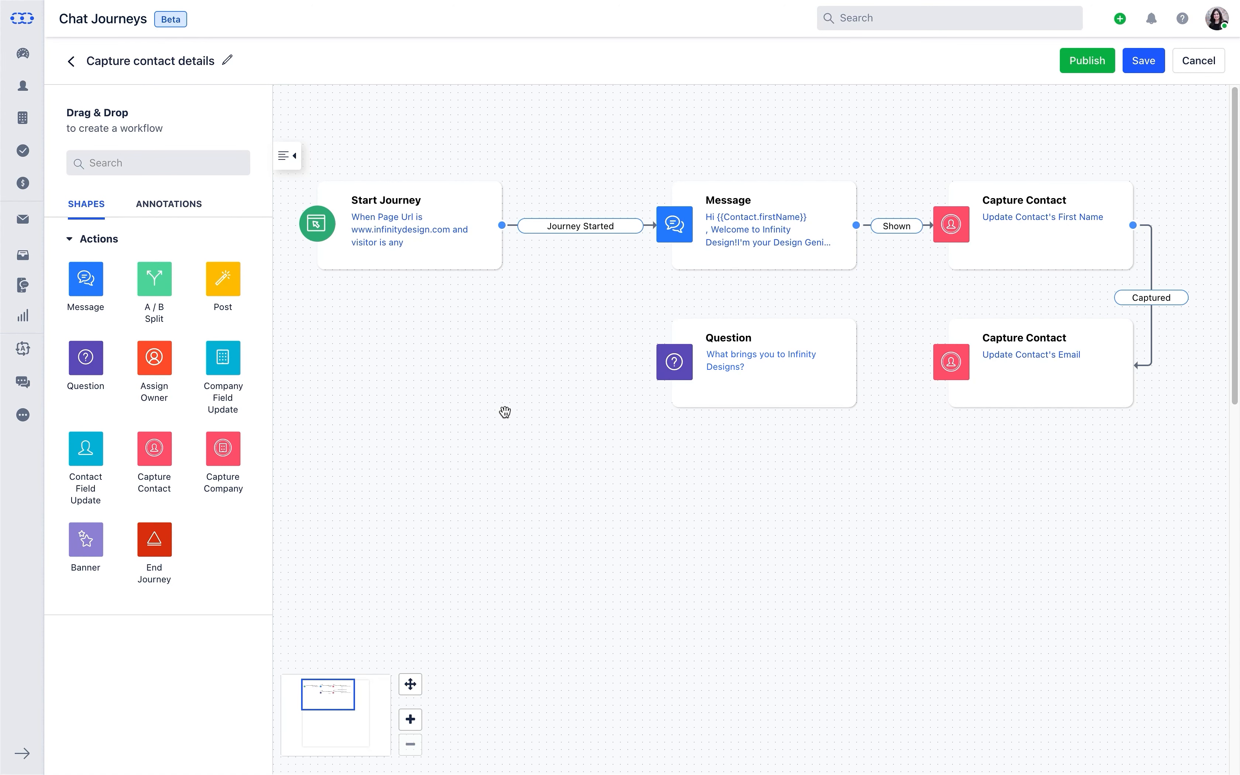
pyautogui.moveTo(154, 356); pyautogui.dragTo(489, 551)
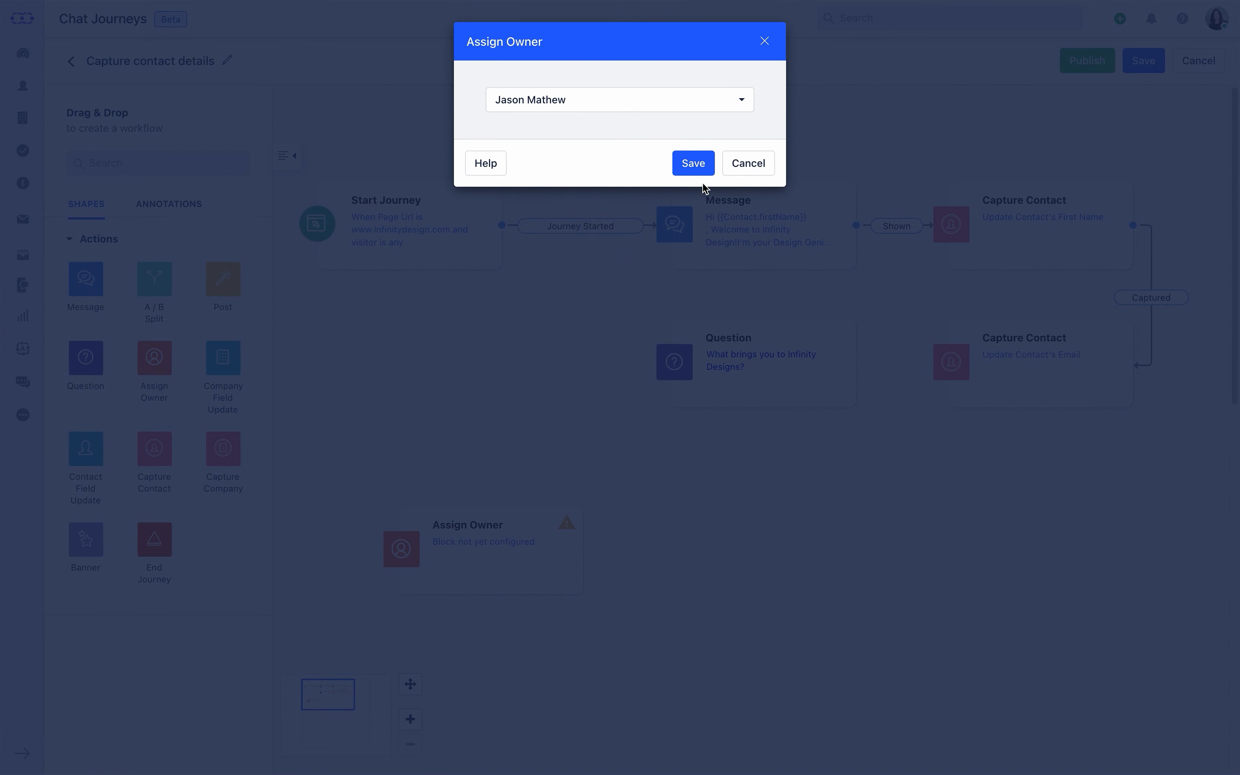
pyautogui.click(693, 163)
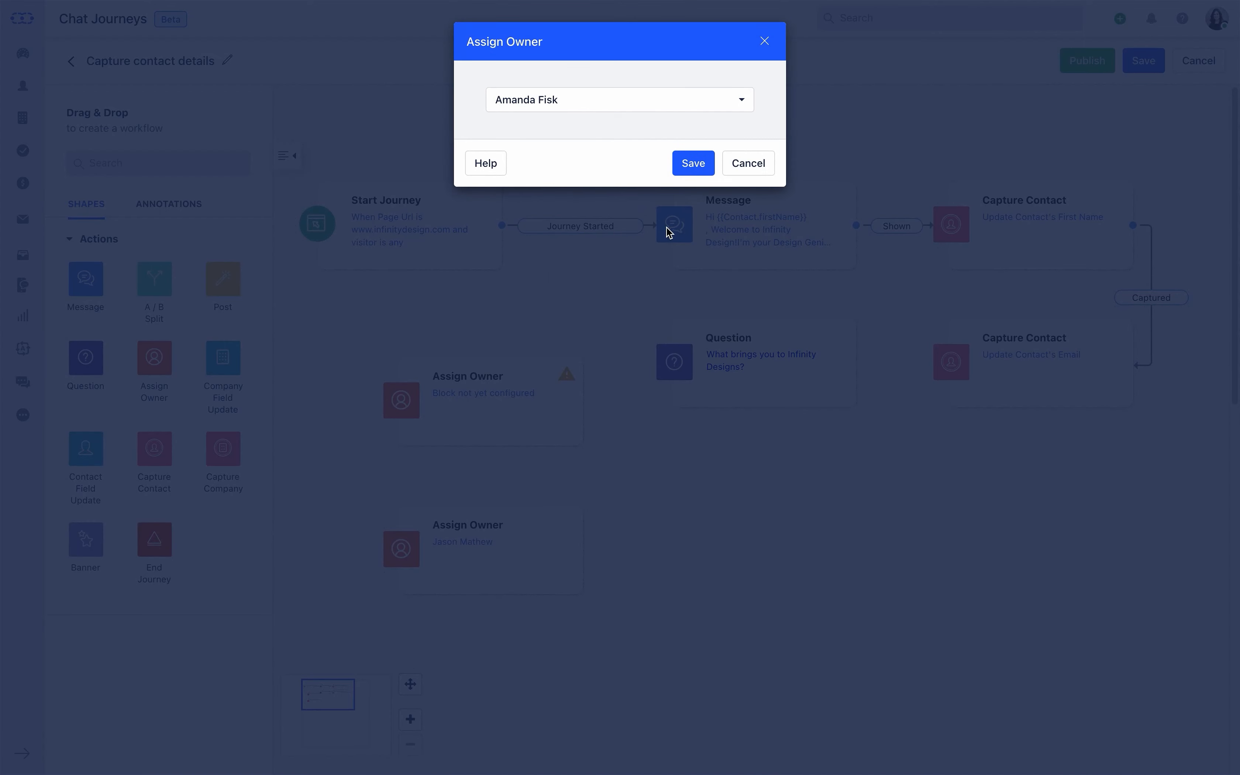
pyautogui.click(693, 163)
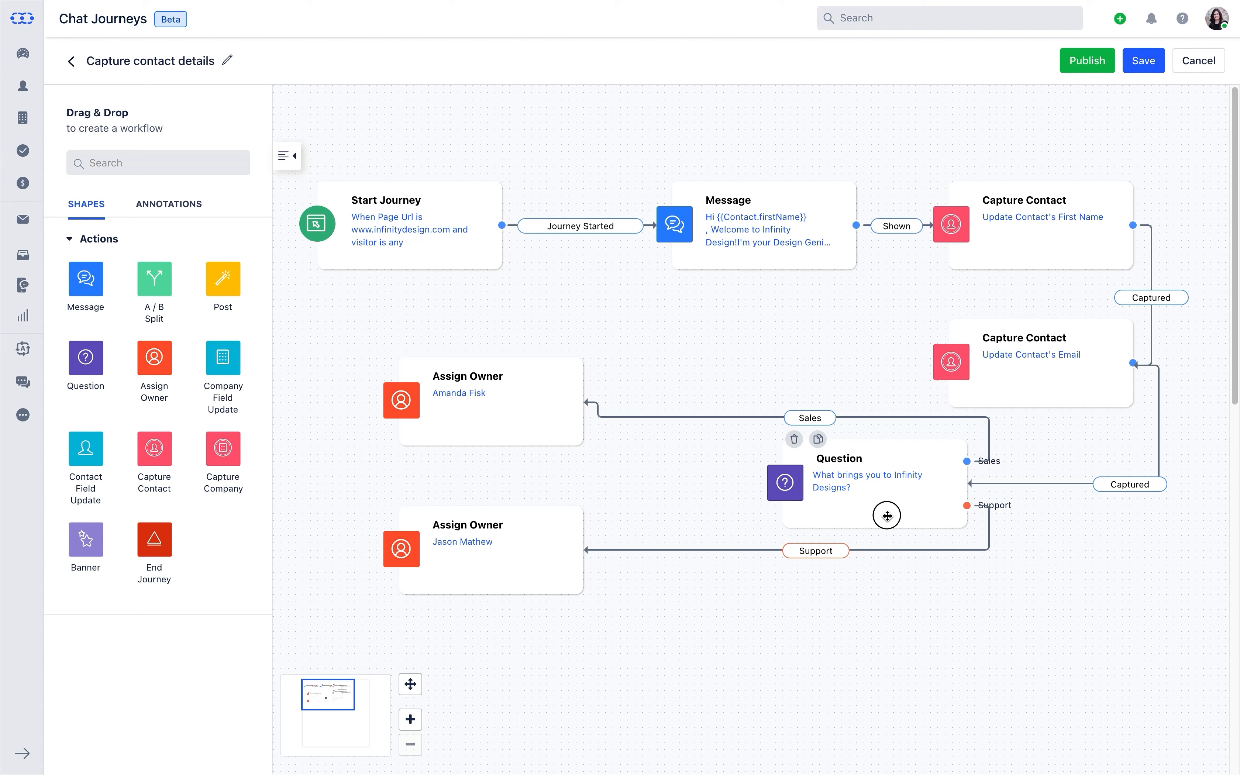
pyautogui.click(1142, 60)
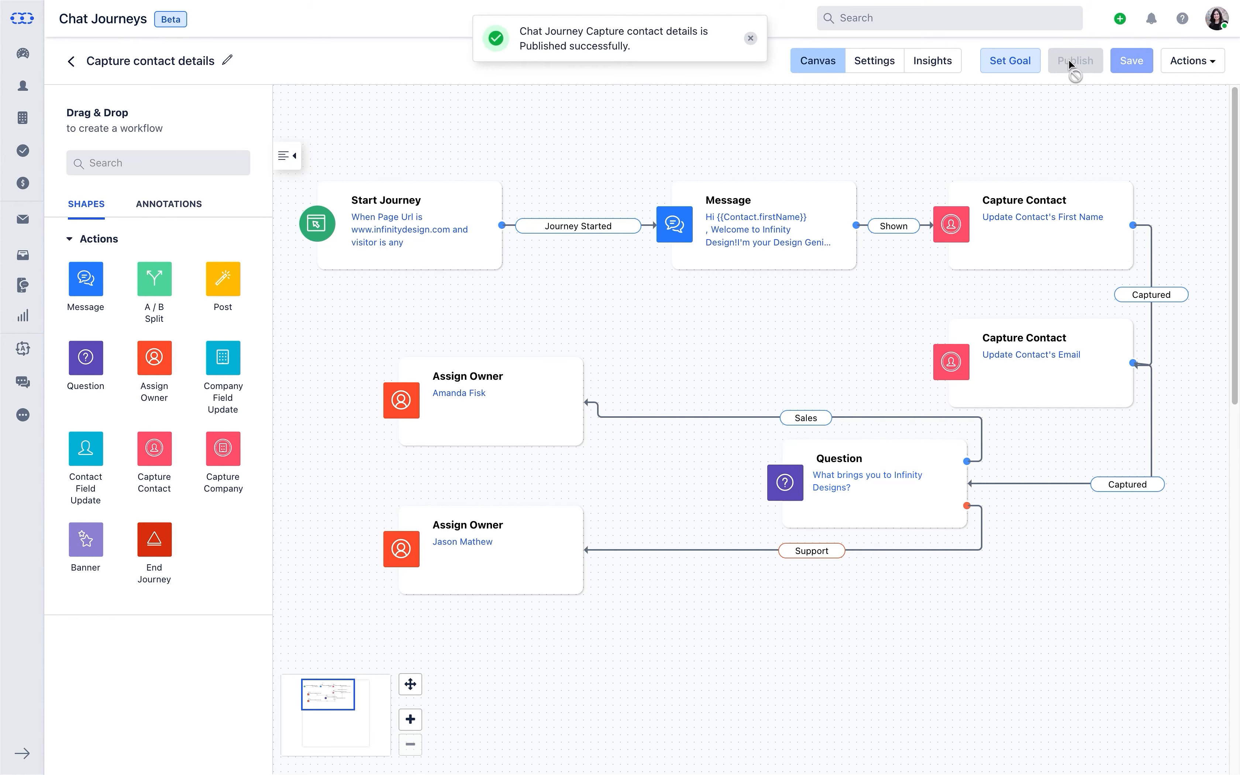
pyautogui.click(874, 59)
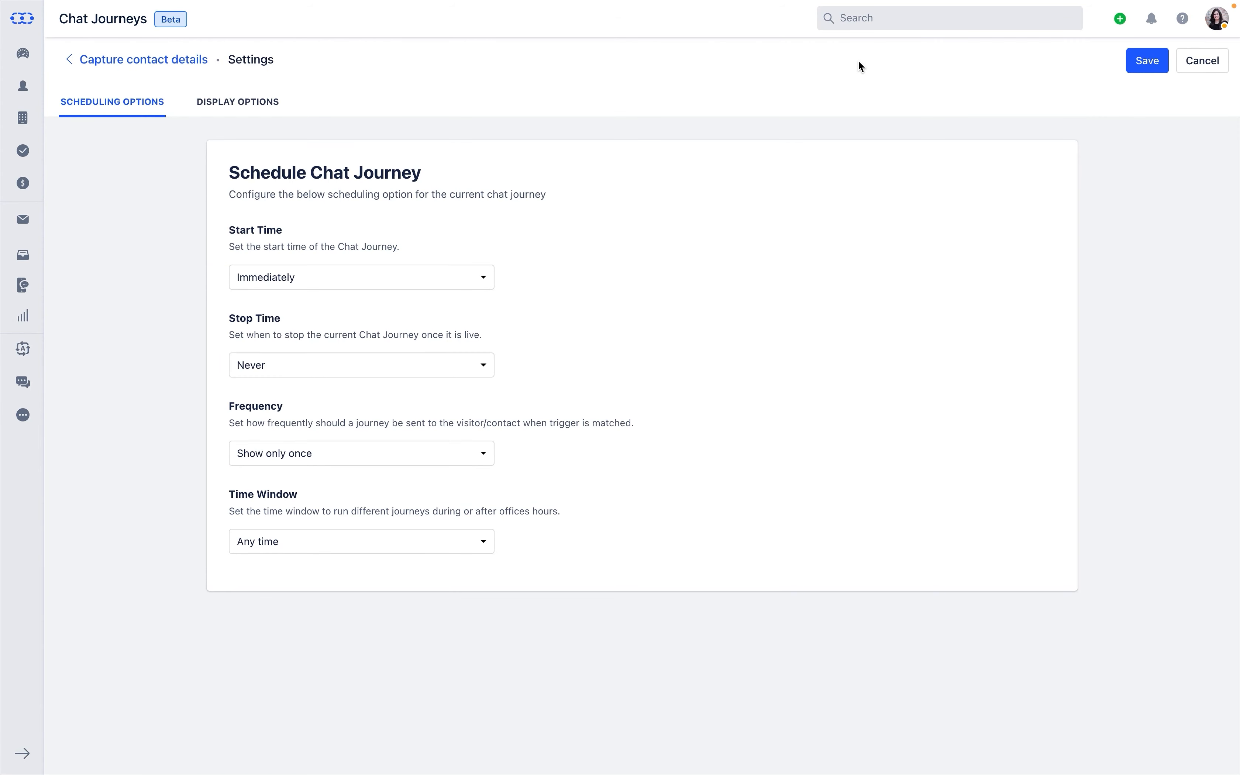
# - Start immediately, show every time the trigger matches, limited by a 1-day time window
pyautogui.click(360, 277)
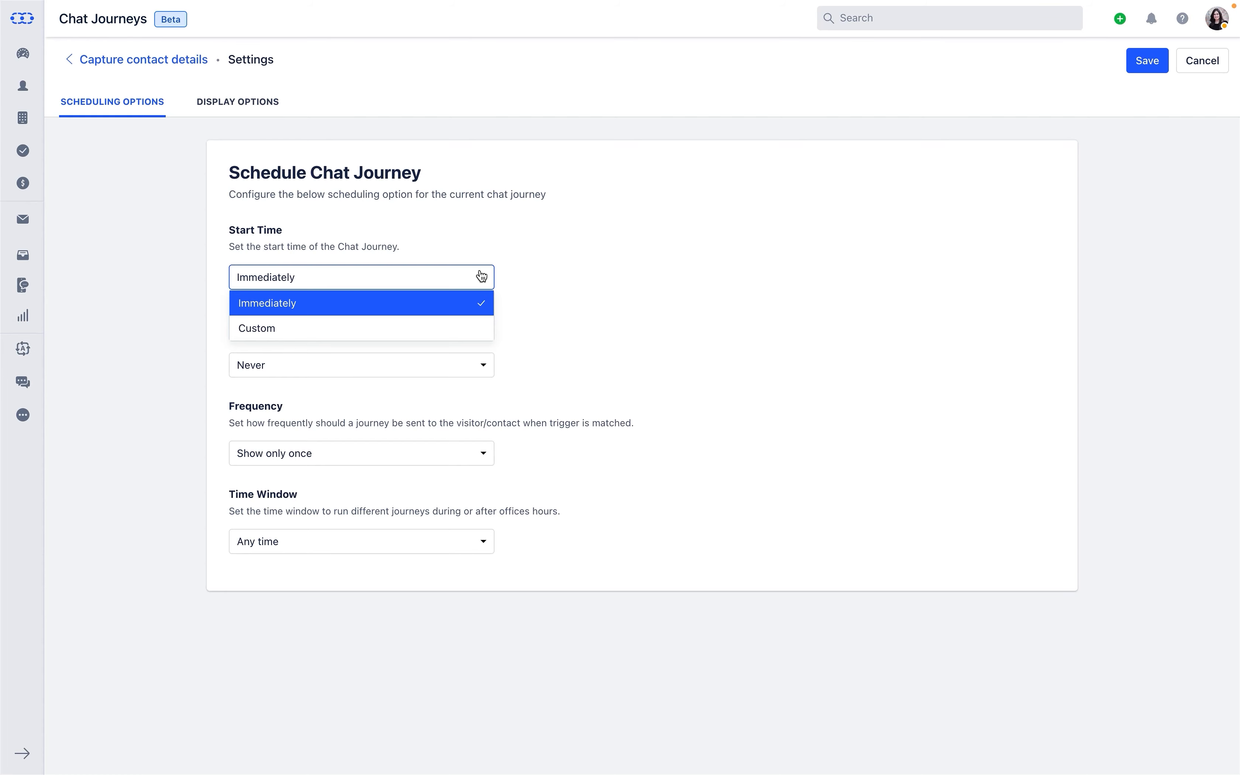
pyautogui.click(360, 302)
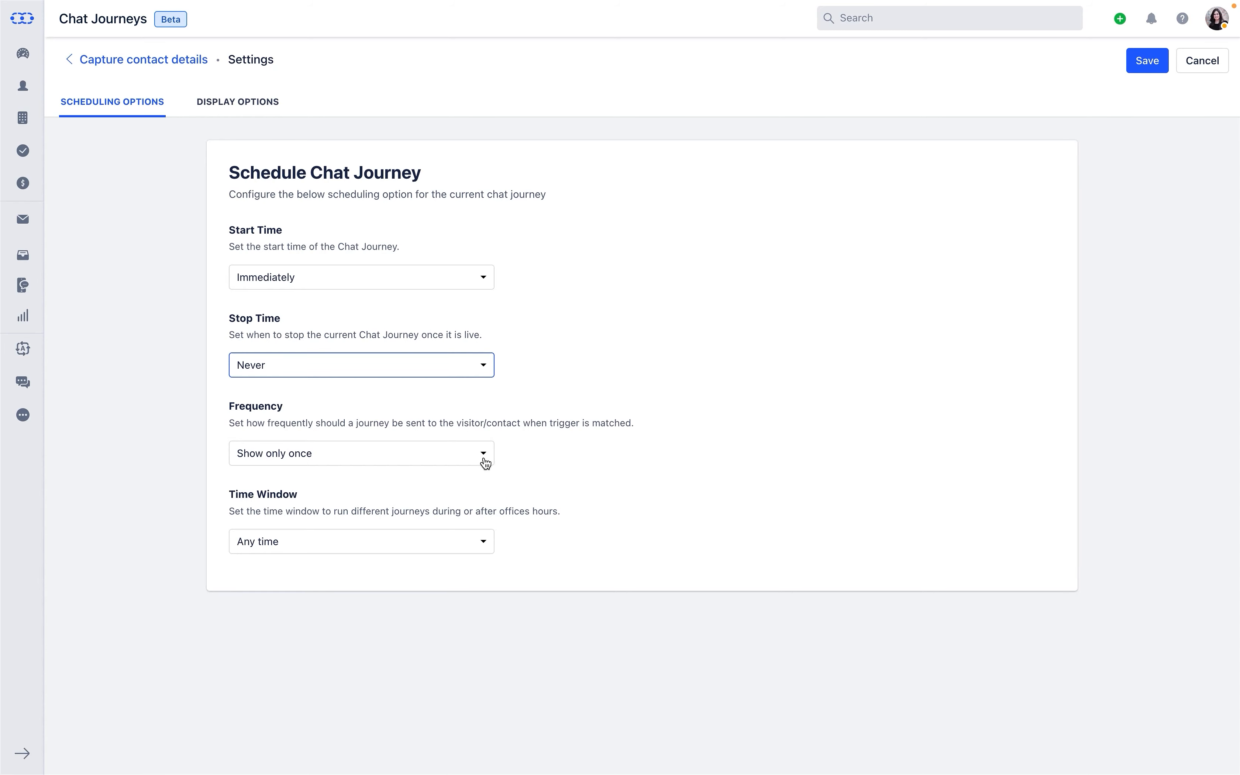
pyautogui.click(361, 453)
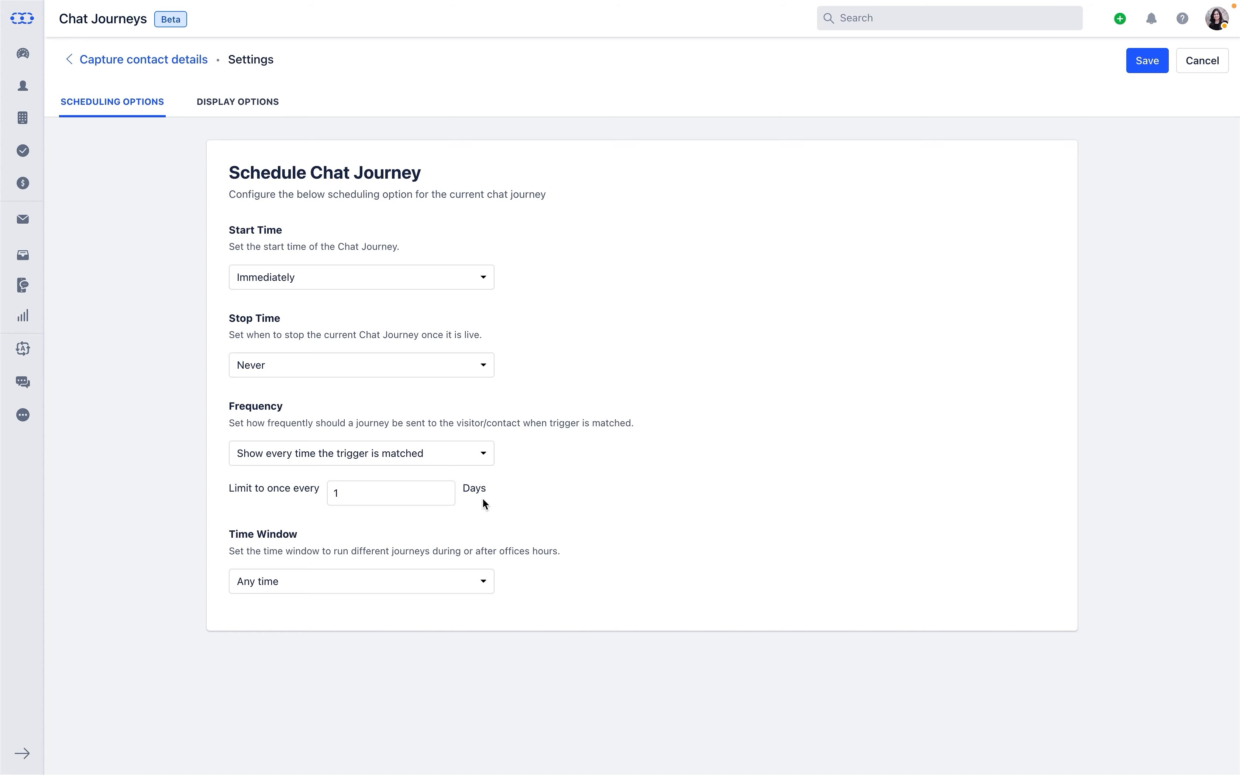
pyautogui.click(361, 580)
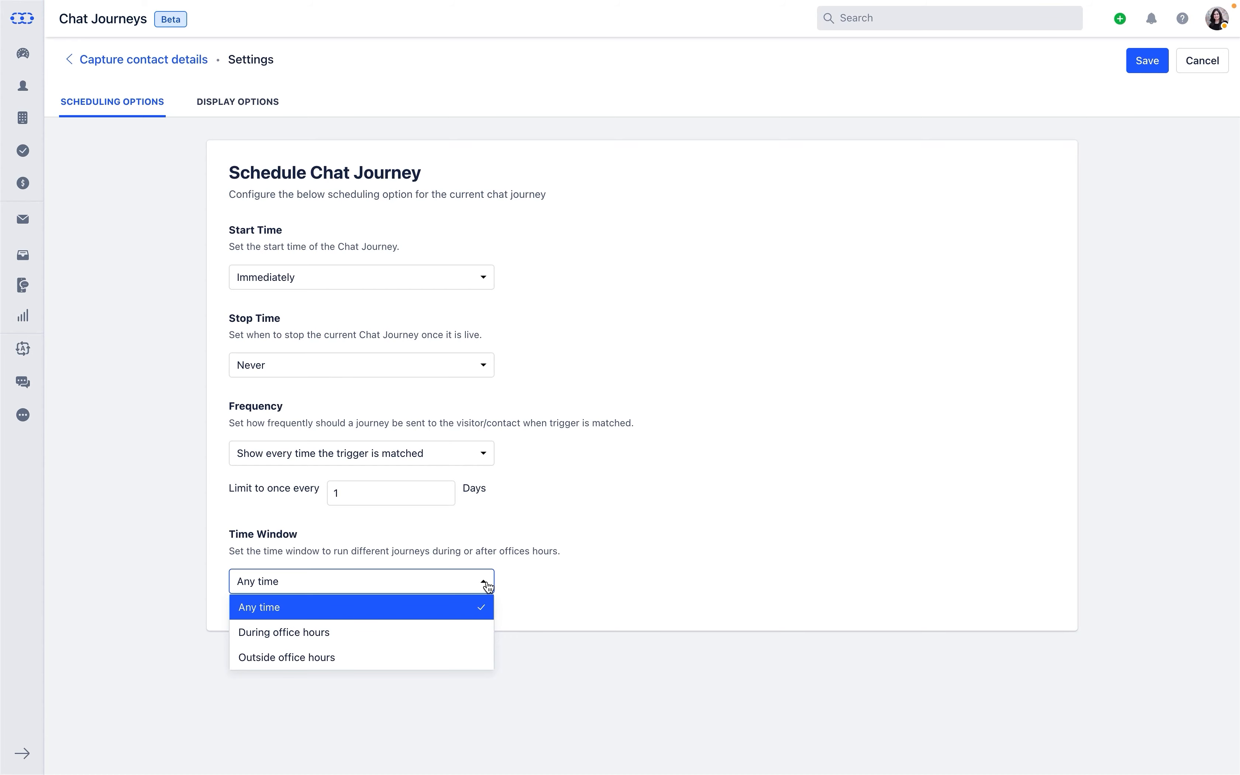
pyautogui.click(237, 102)
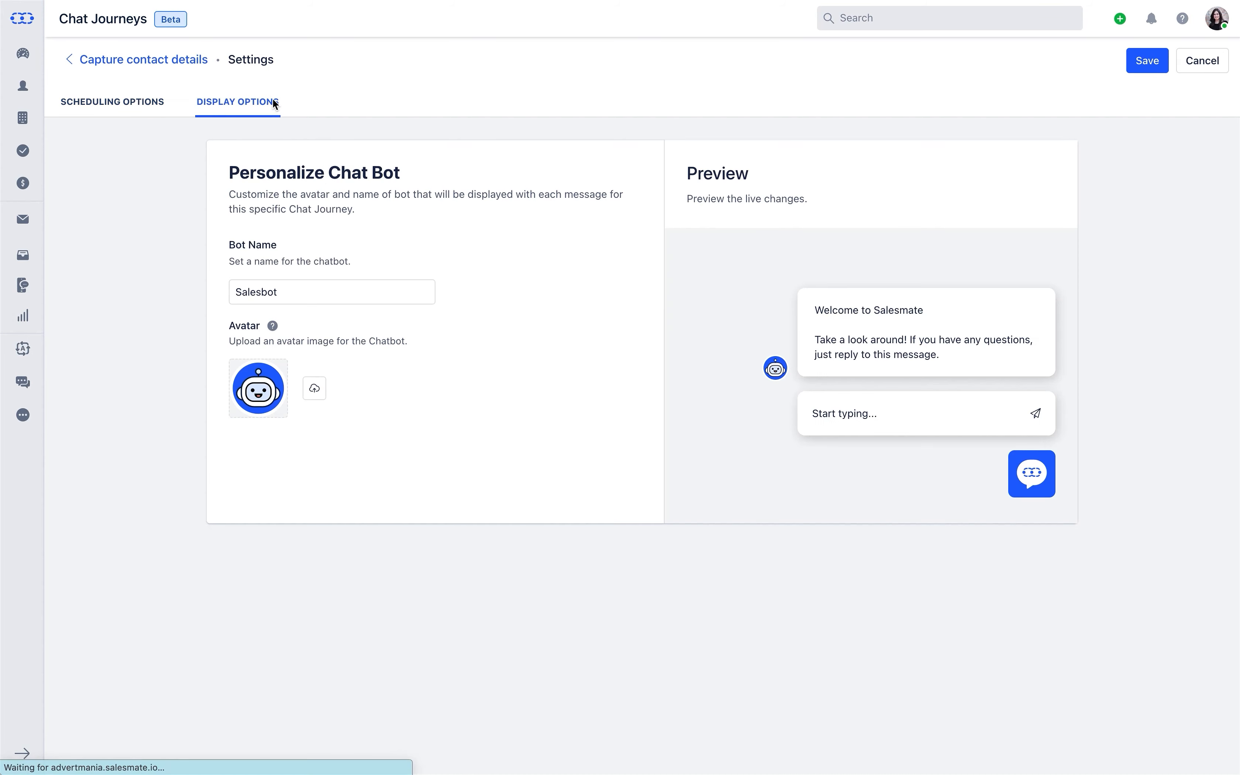
# - Rename the bot to Design Genie, save the settings and return to the canvas
pyautogui.tripleClick(331, 291)
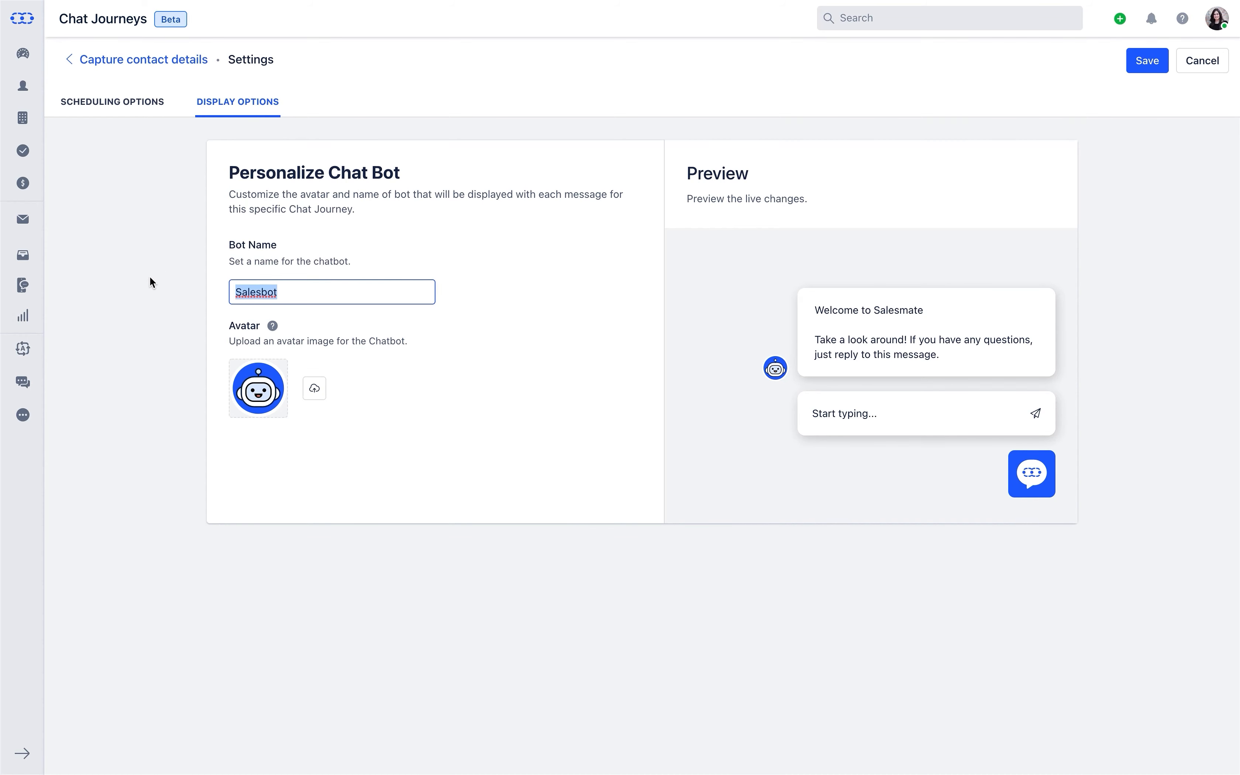
pyautogui.write('Design')
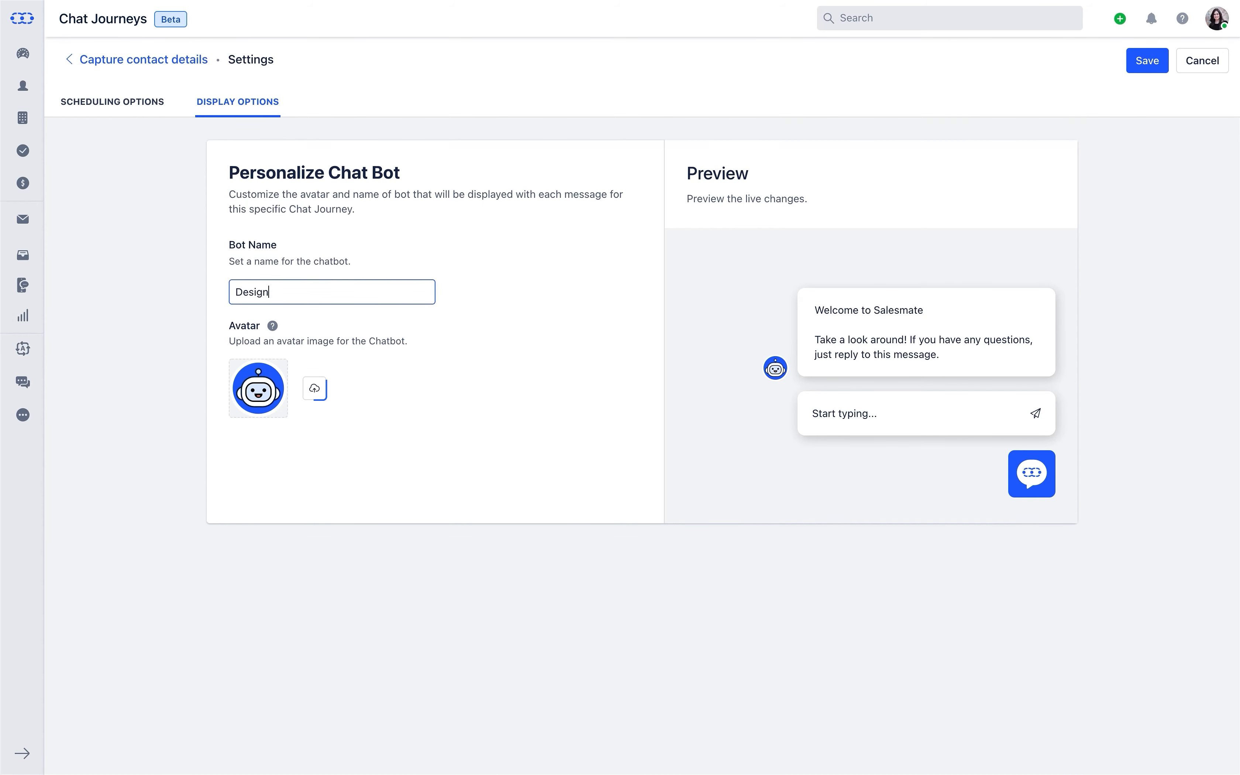
pyautogui.write('Genie')
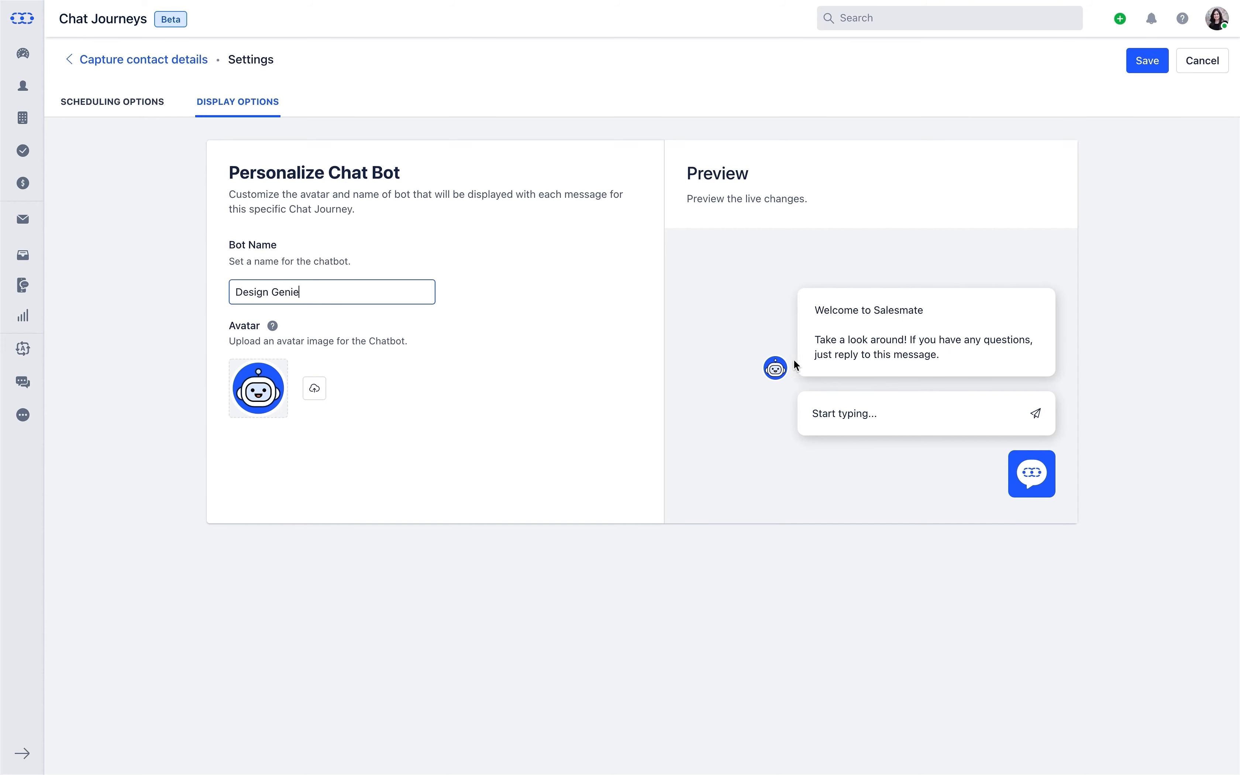
pyautogui.click(1147, 60)
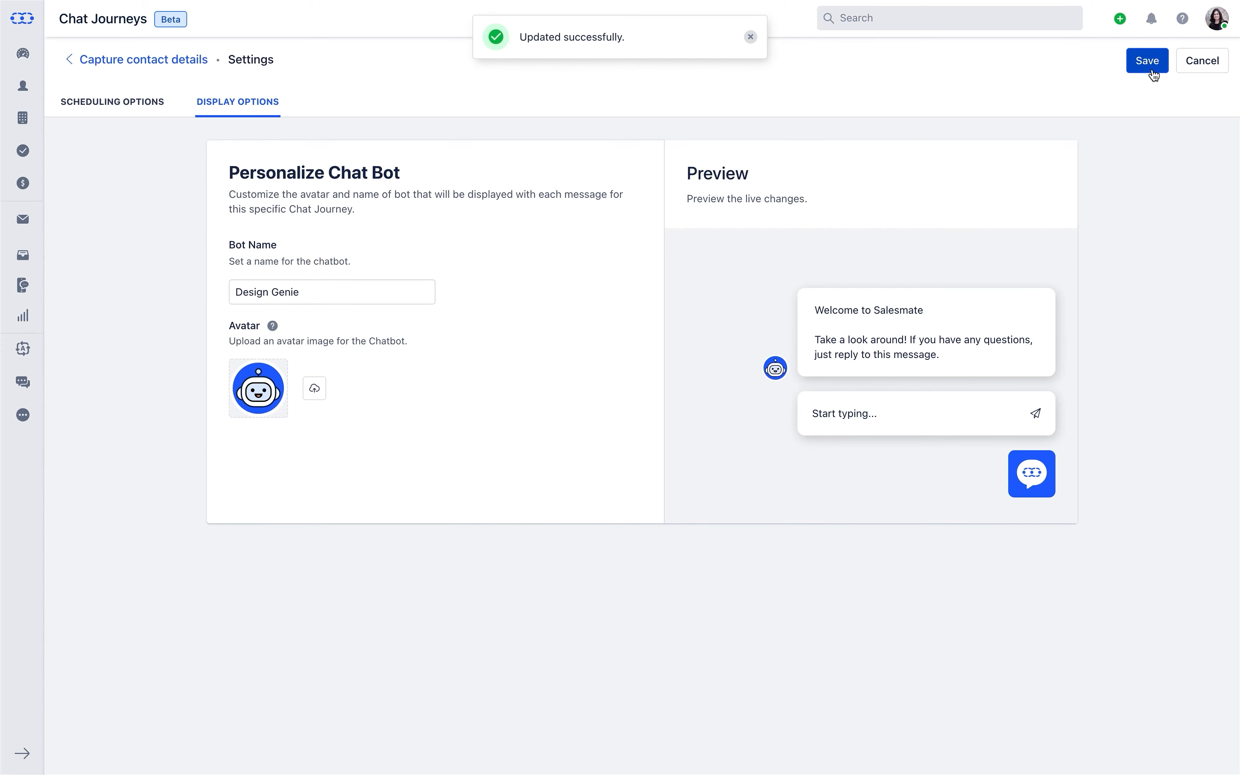
pyautogui.click(70, 59)
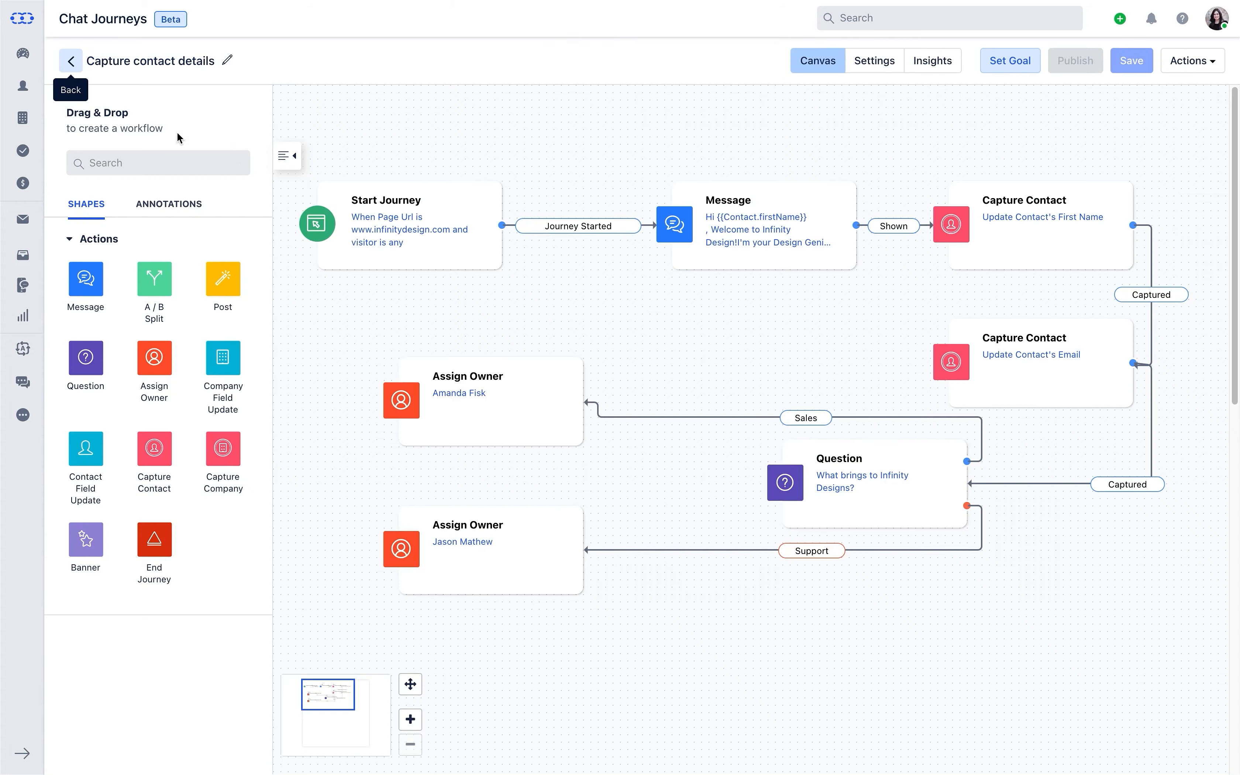
# - Set goal 'Contact Entries' requiring First Name is not Empty plus an Email condition, and save
pyautogui.click(1010, 60)
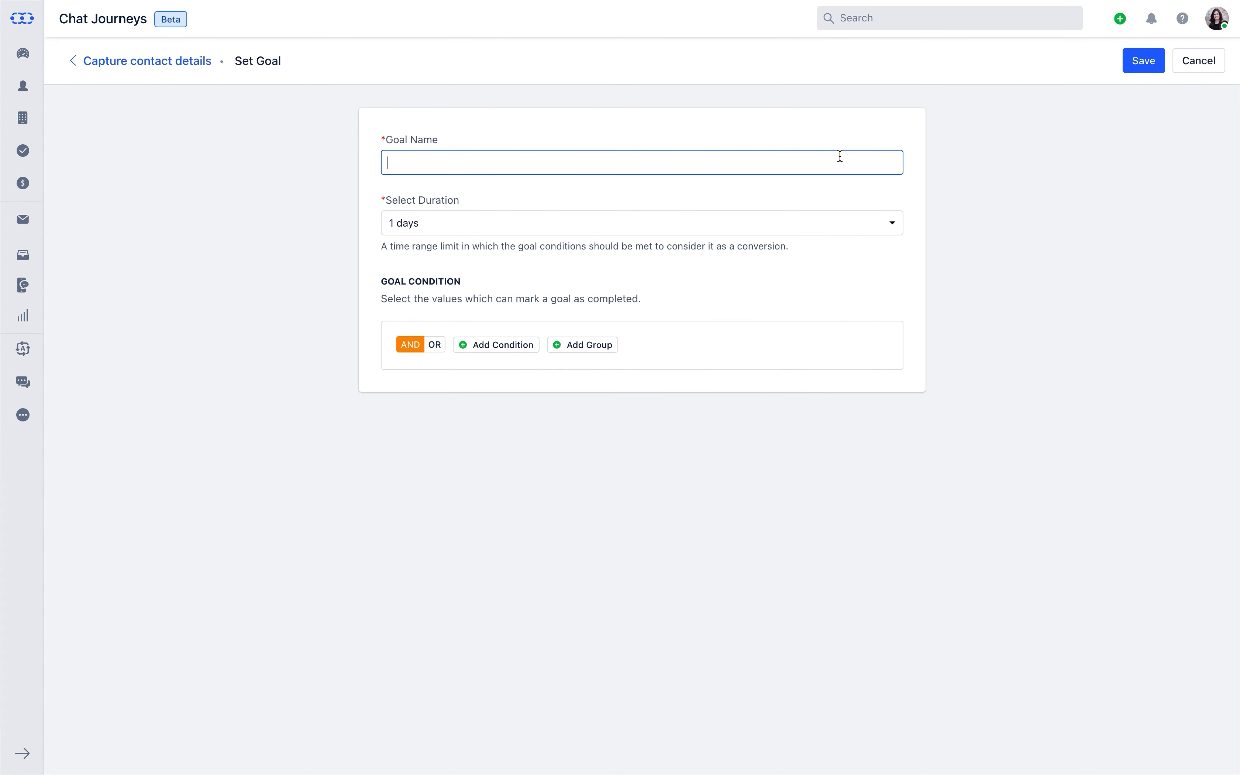
pyautogui.write('Contact Ent')
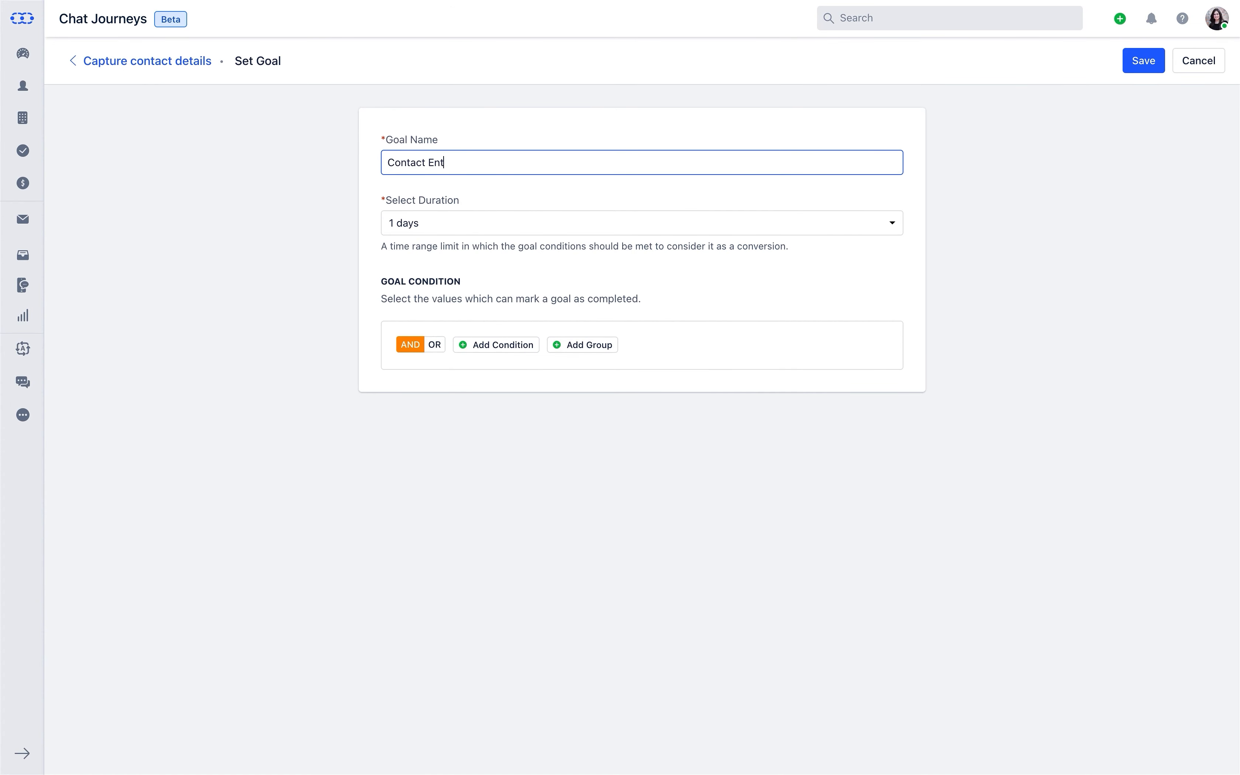
pyautogui.write('ries')
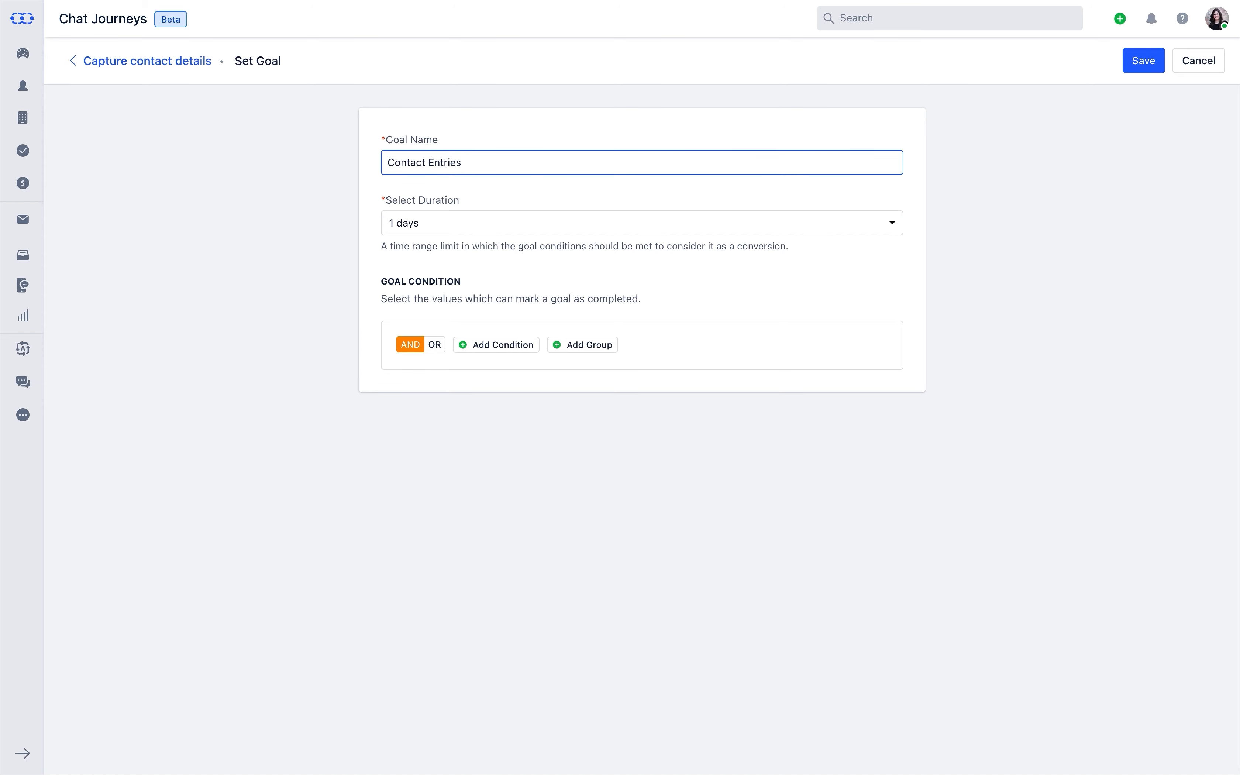
pyautogui.click(496, 344)
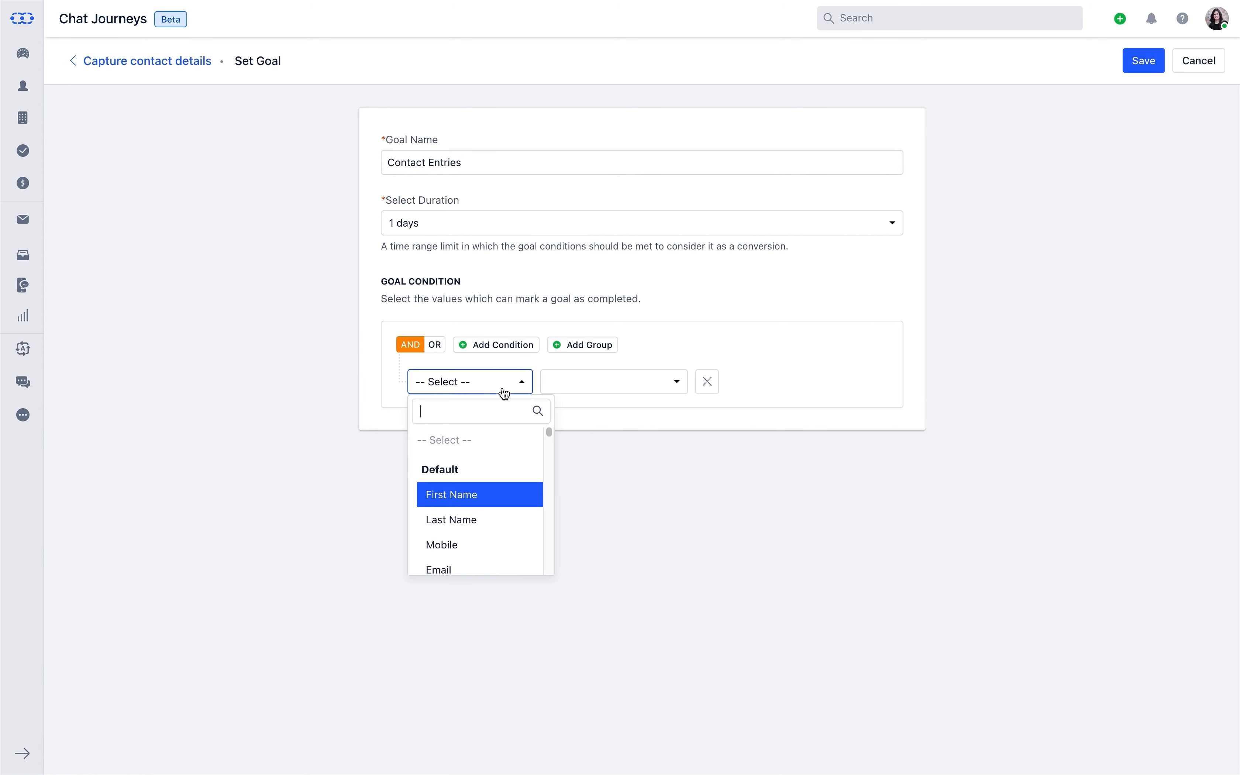
pyautogui.click(452, 494)
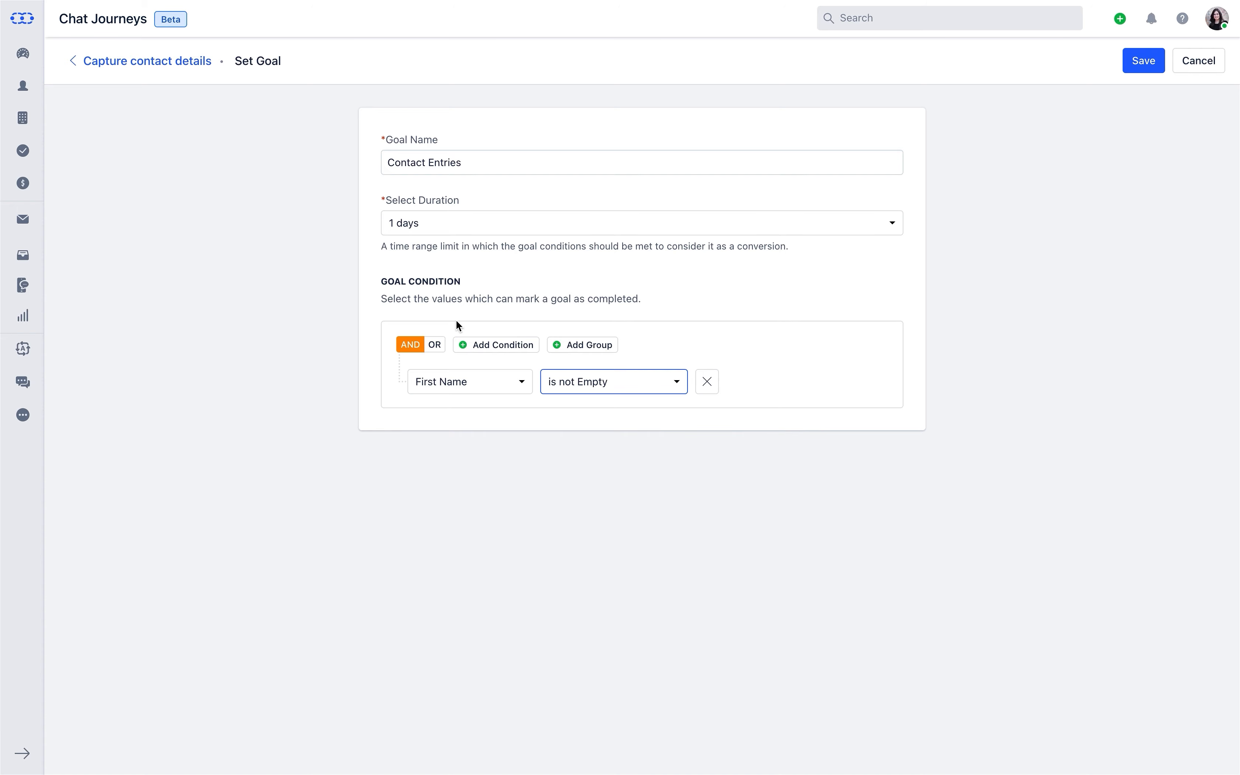
pyautogui.click(496, 344)
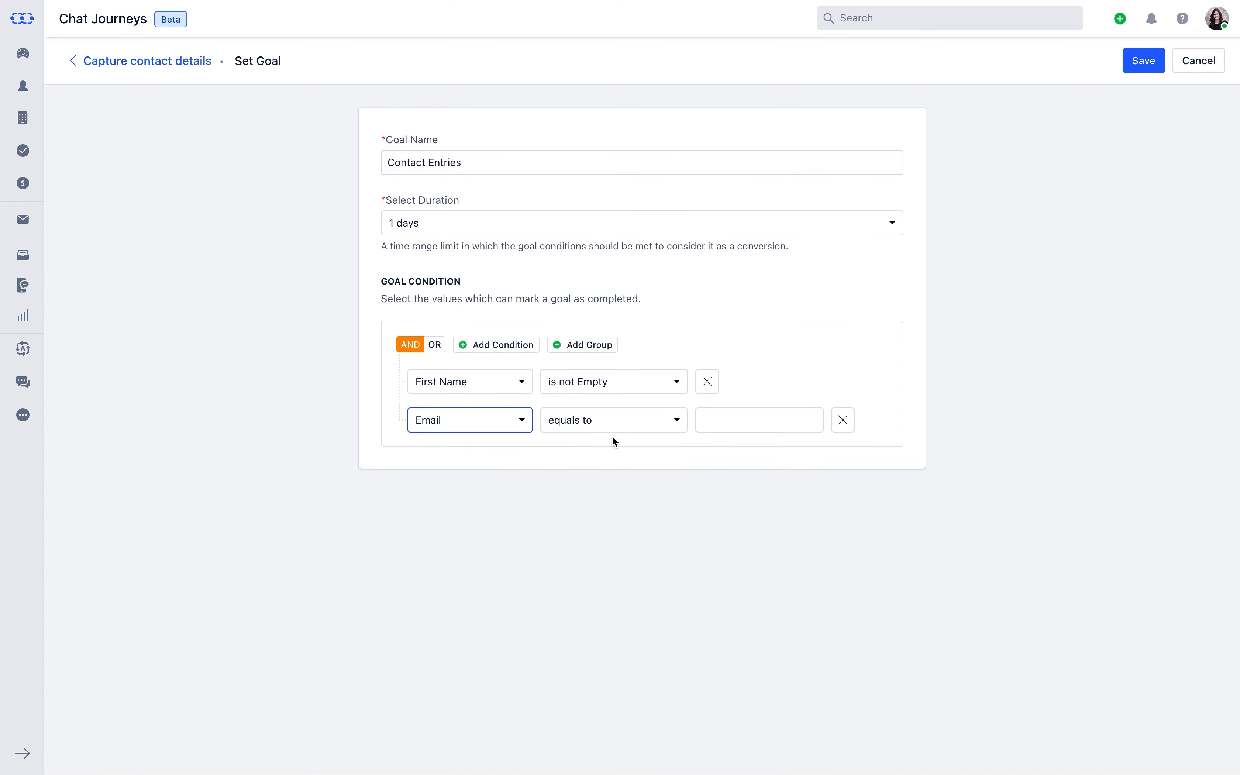
pyautogui.click(1142, 60)
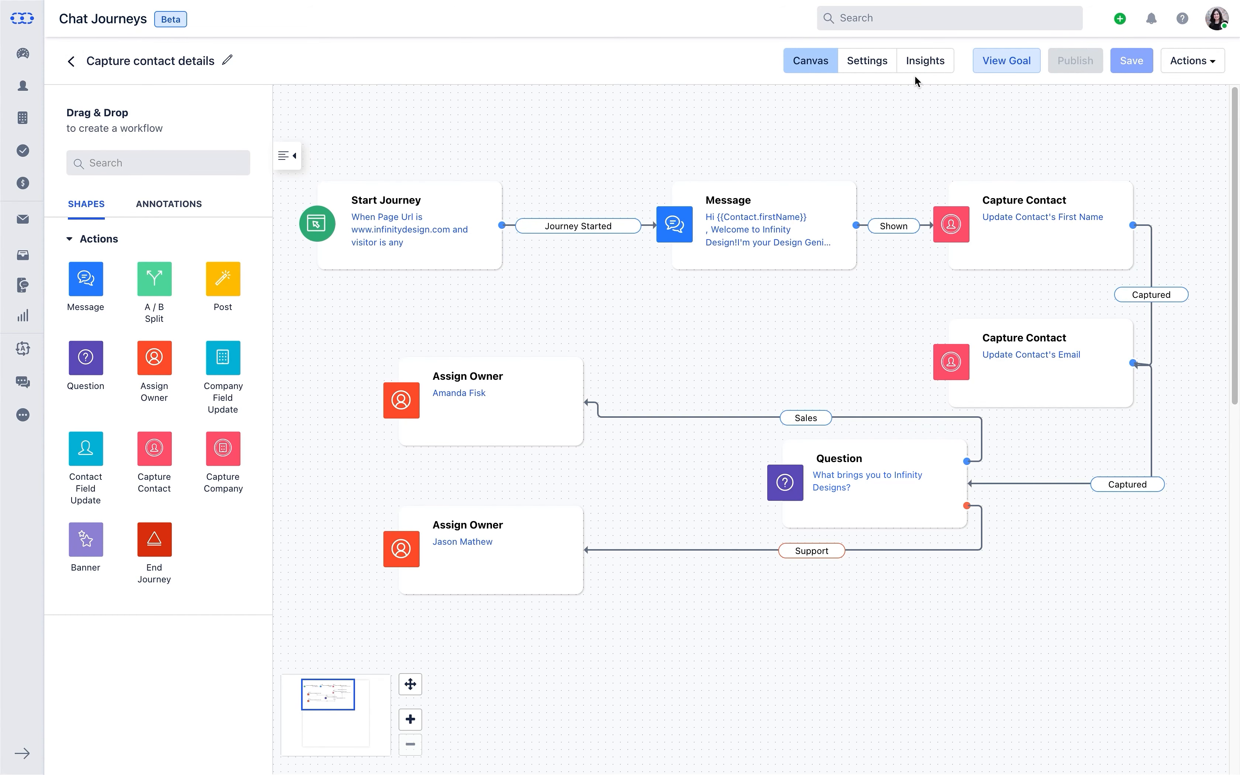
# - Review the journey's Insights down to the Live view, then return to the Chat Journeys list
pyautogui.click(924, 60)
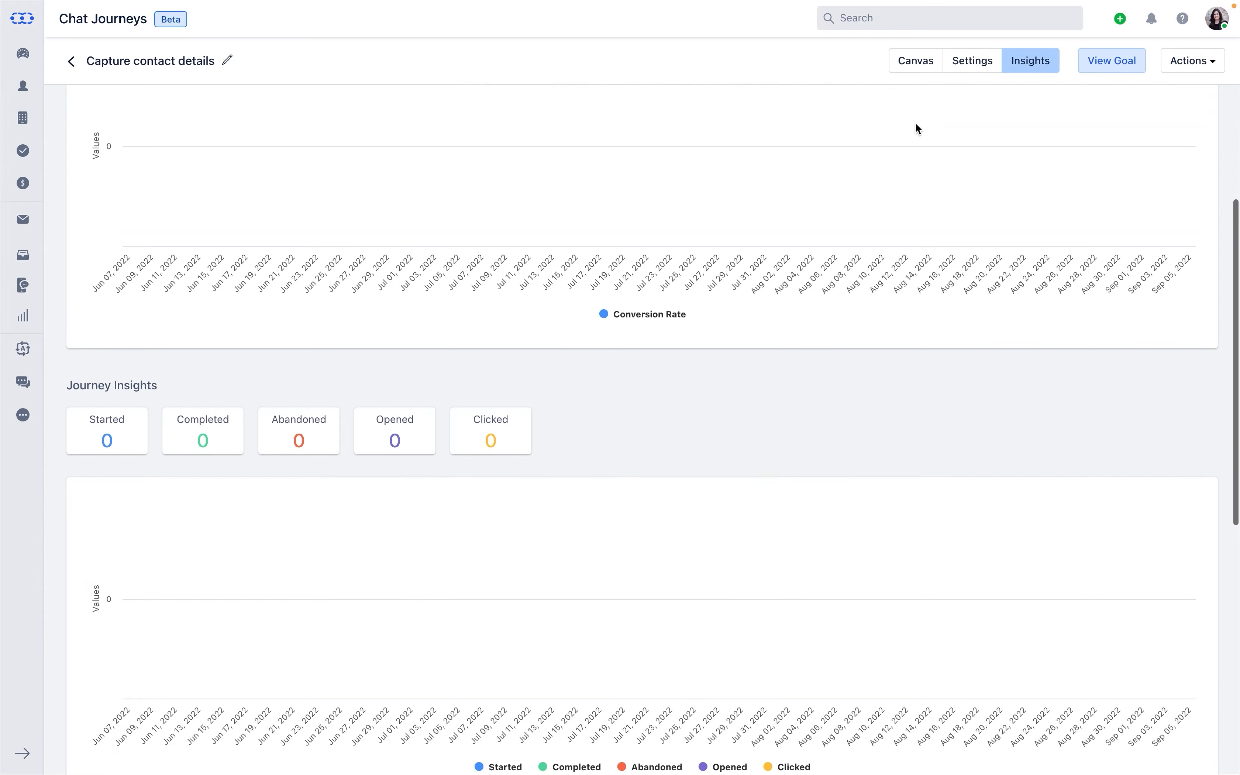
pyautogui.scroll(-3)
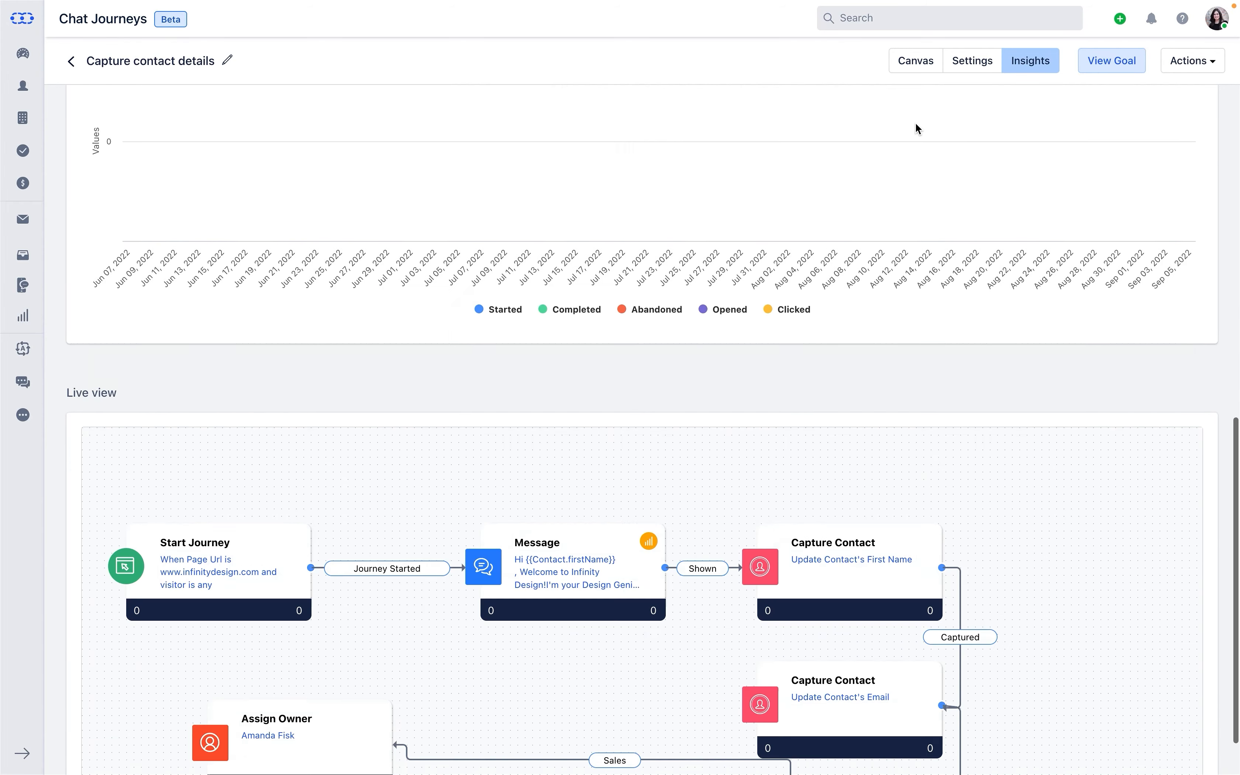
pyautogui.scroll(-3)
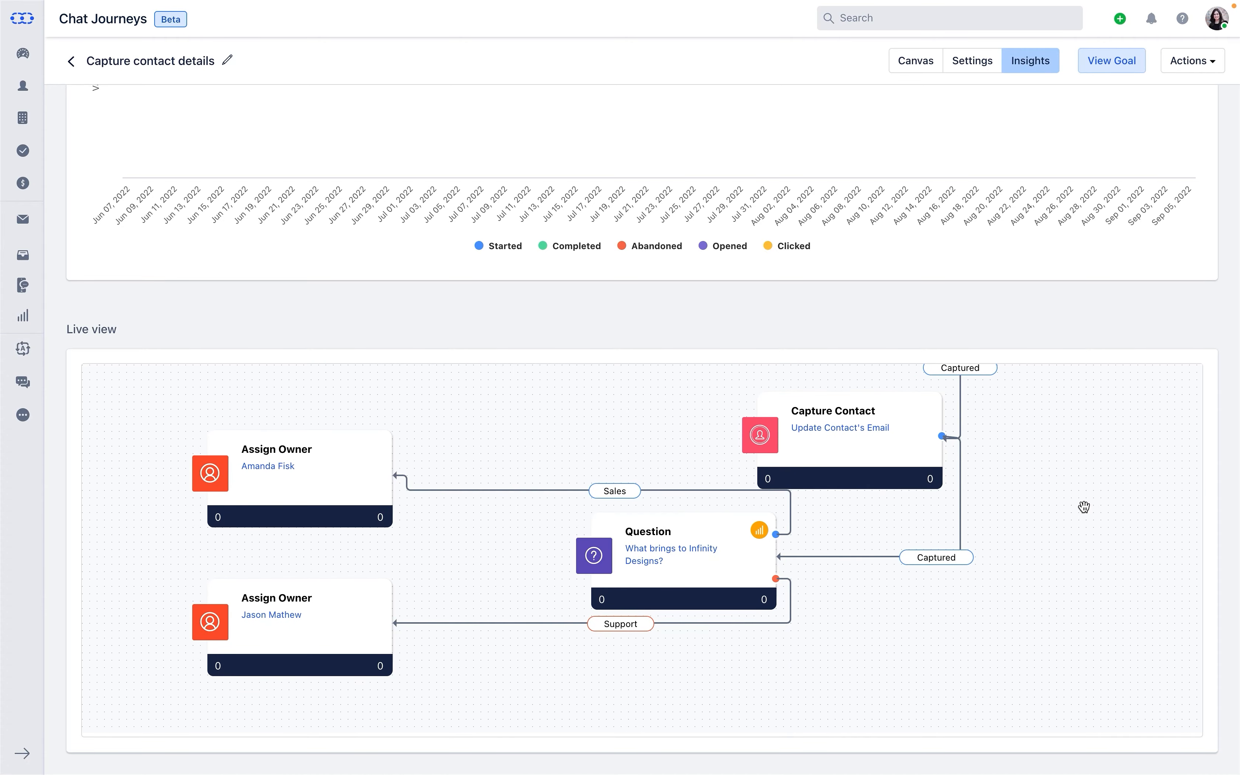
pyautogui.click(71, 60)
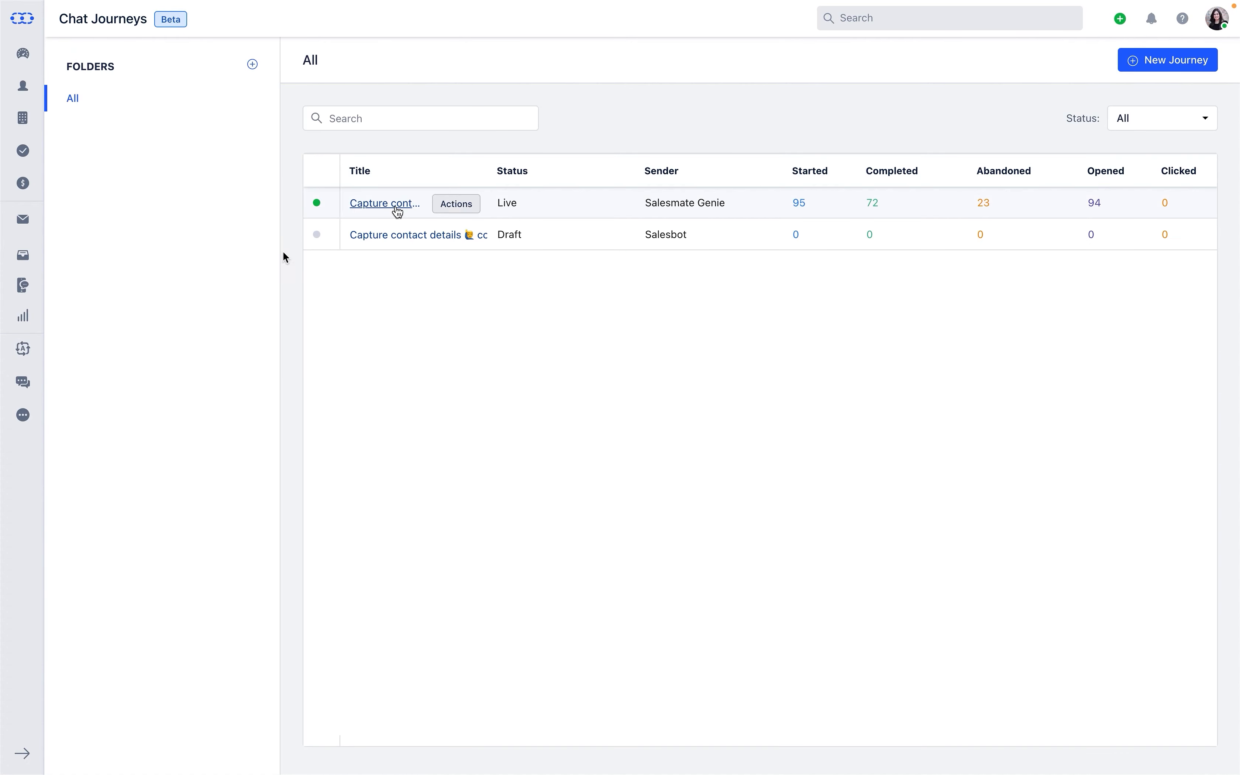
# - View the live 'Capture contact details' journey's insights: 31 started, 25 completed, 6 abandoned
pyautogui.click(384, 203)
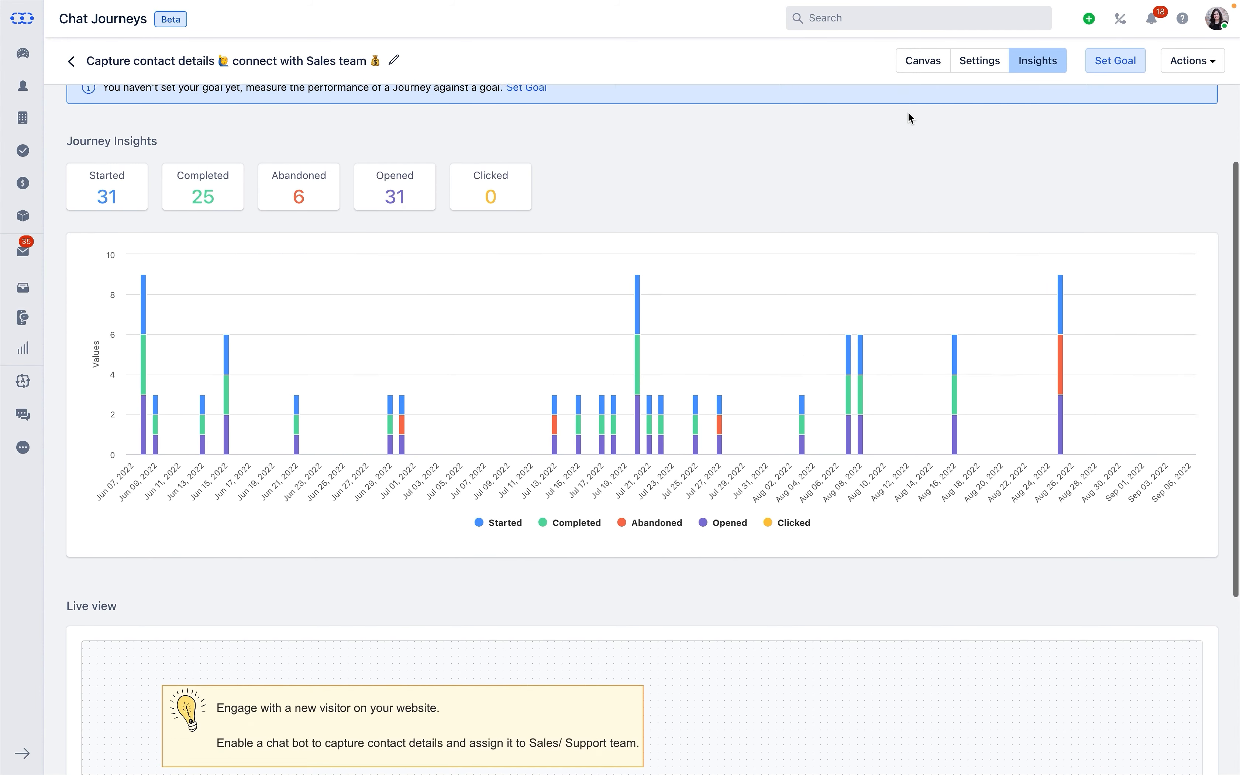
pyautogui.scroll(-3)
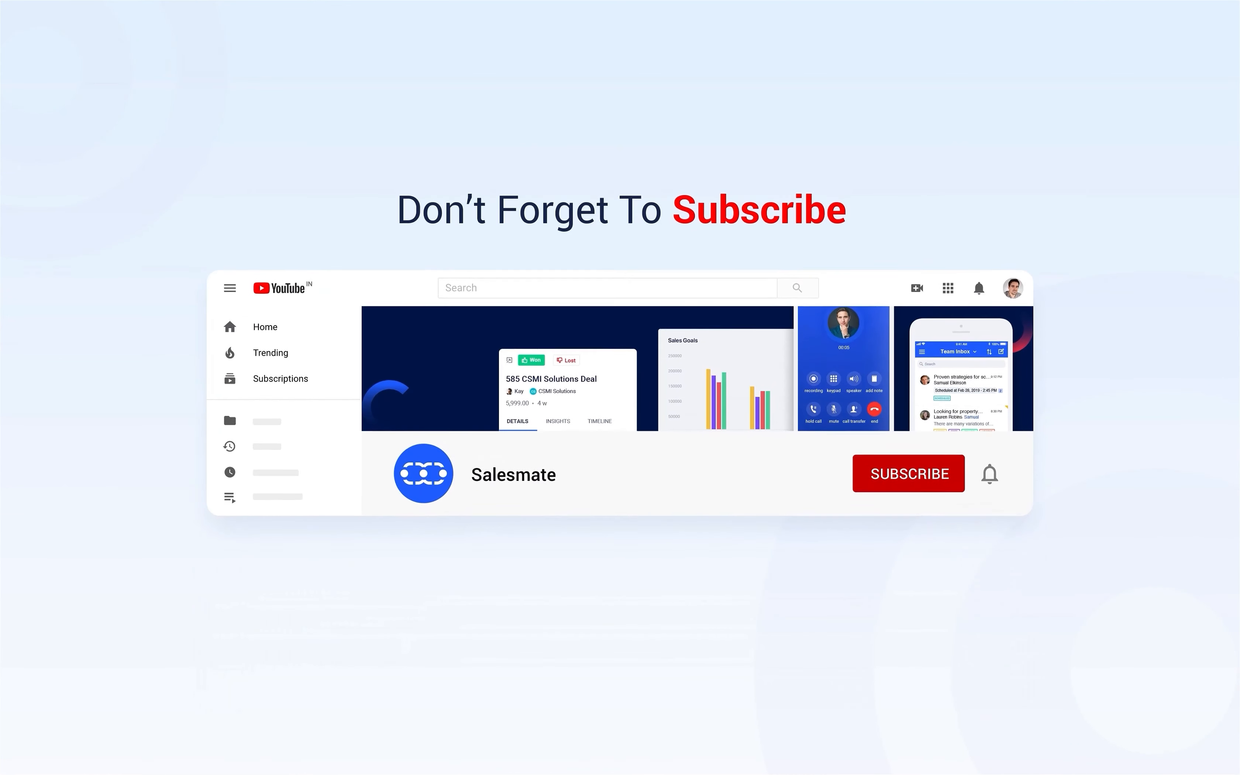
pyautogui.click(908, 474)
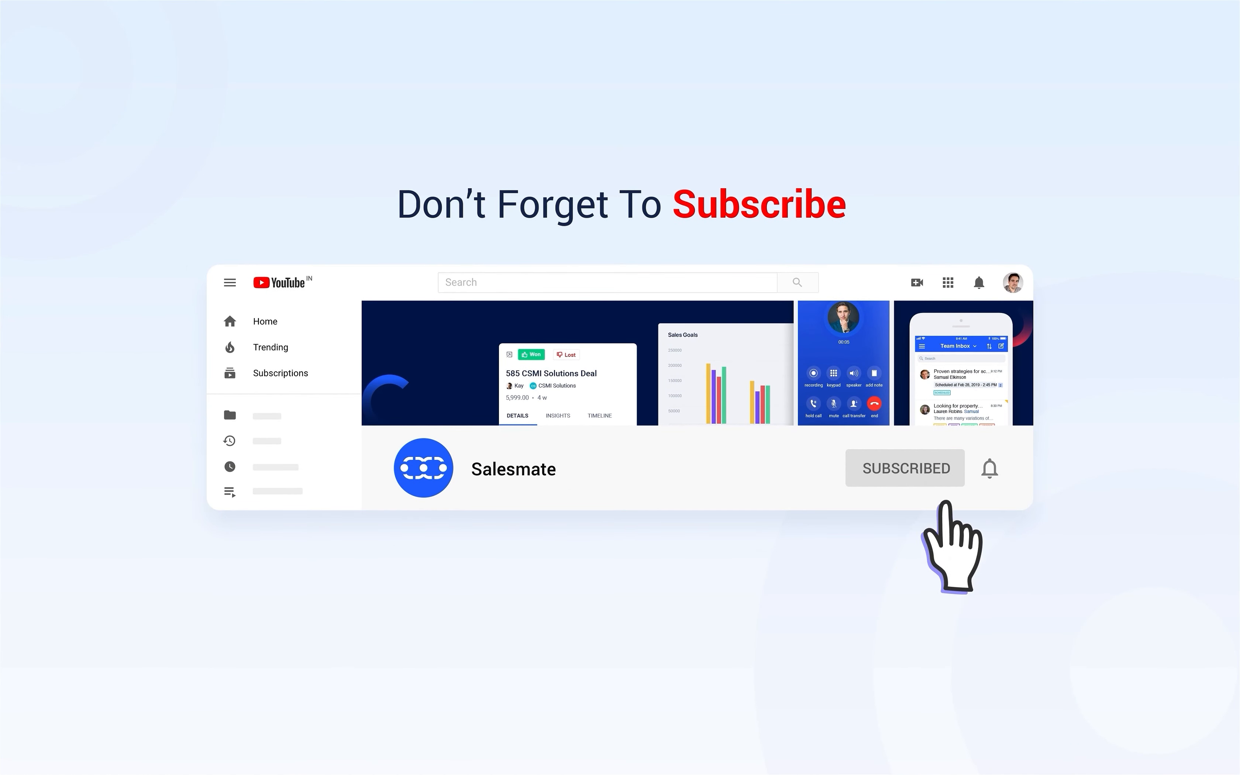